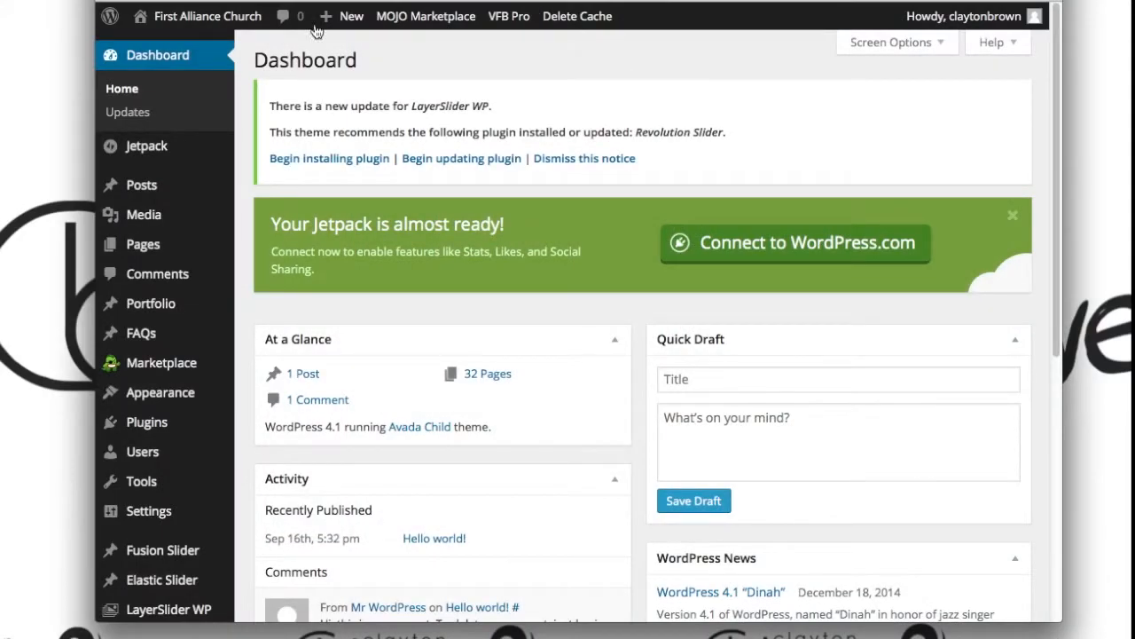
# Show the All Forms list of Visual Form Builder Pro from the admin sidebar
pyautogui.scroll(-3)
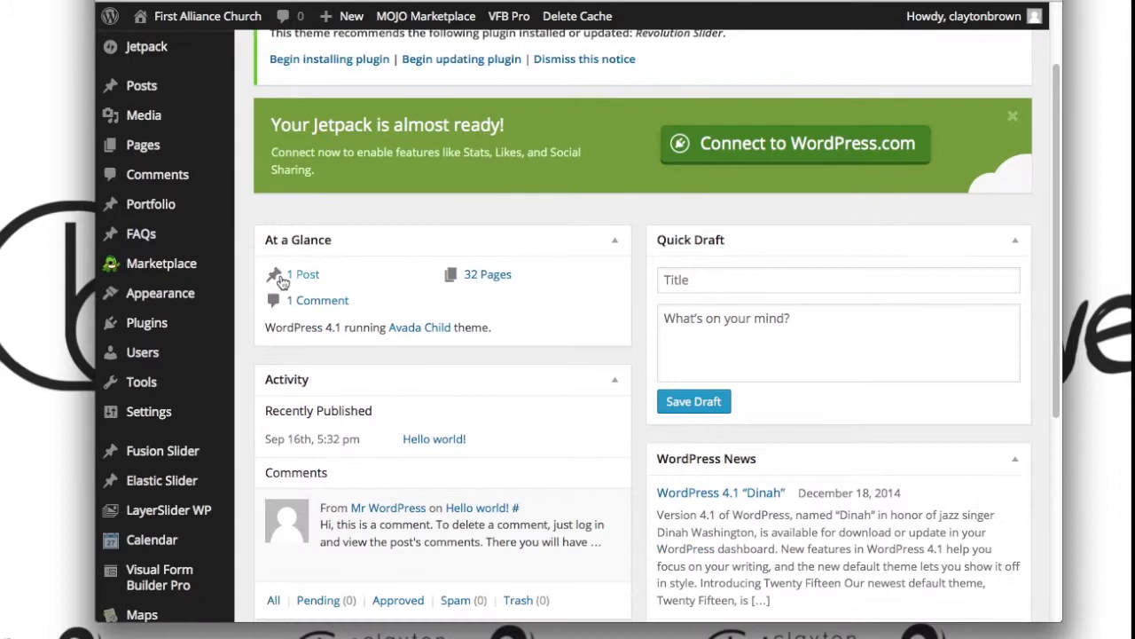
pyautogui.scroll(-3)
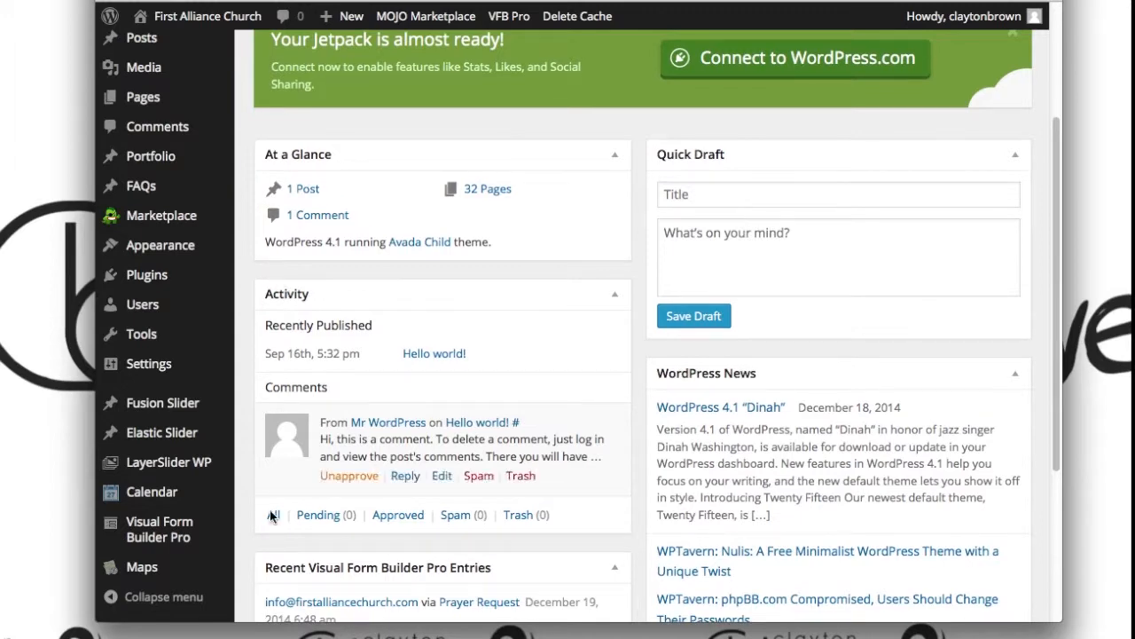
pyautogui.scroll(3)
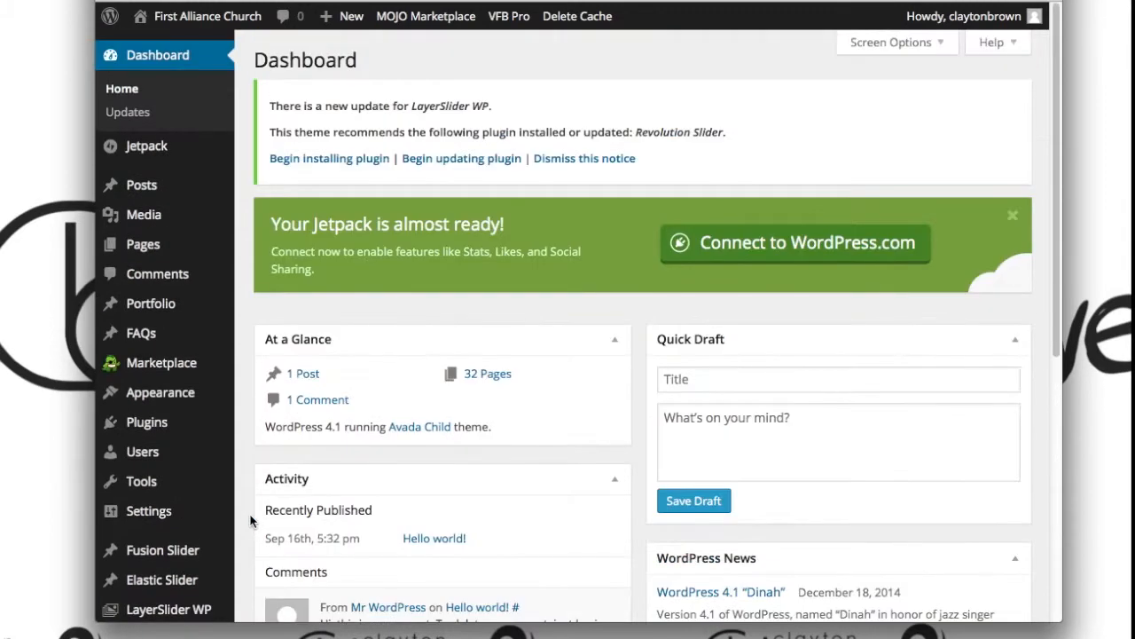
pyautogui.scroll(-3)
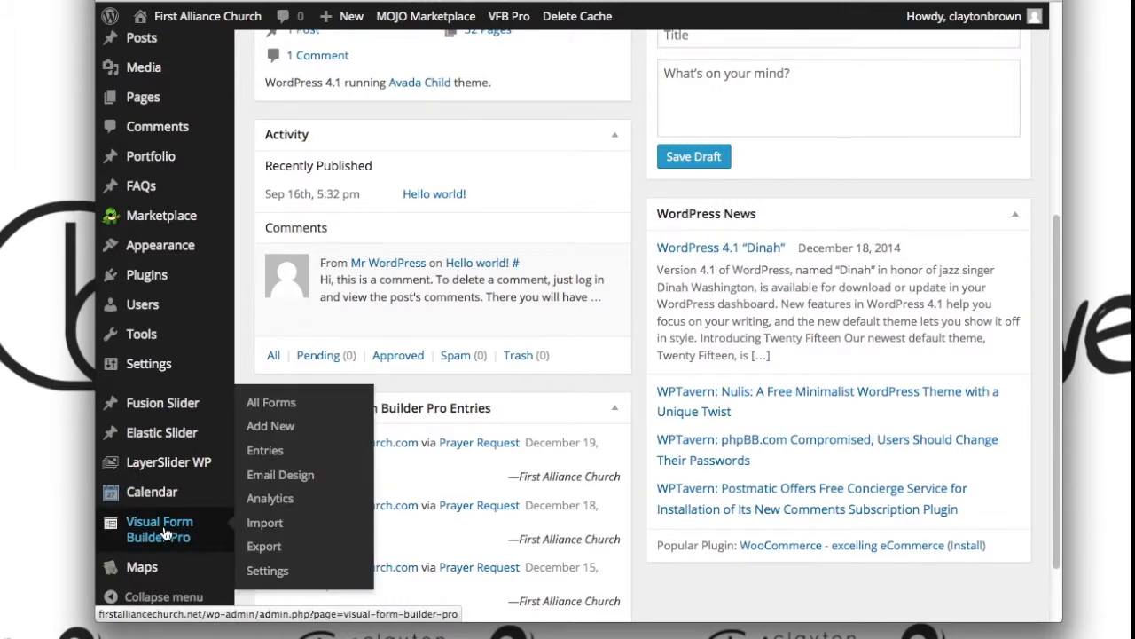
pyautogui.moveTo(142, 536)
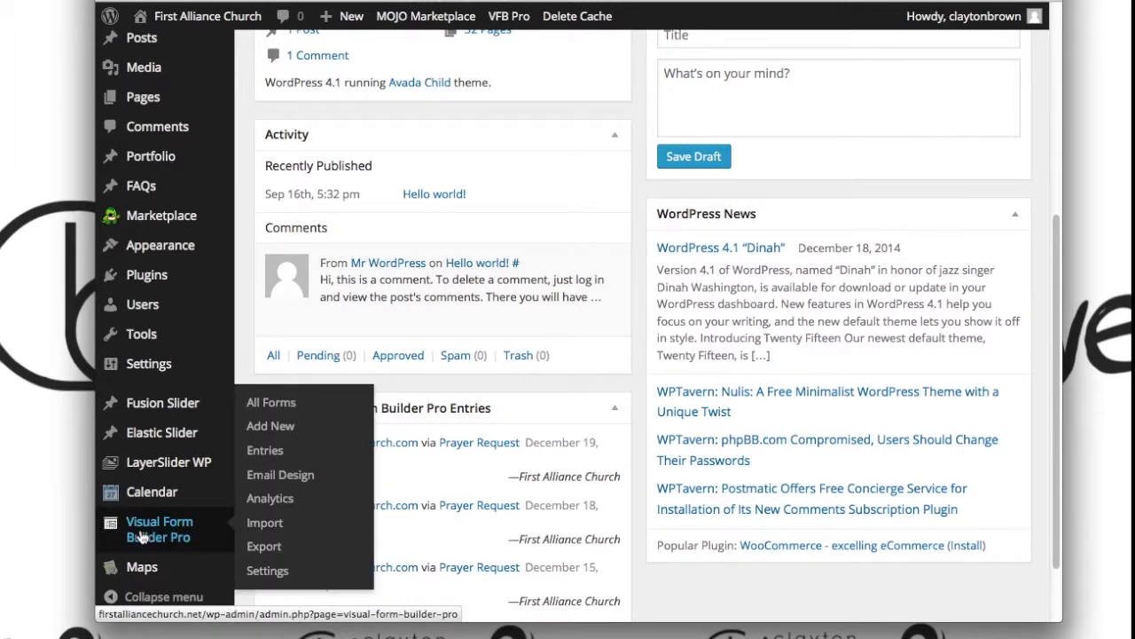
pyautogui.moveTo(270, 401)
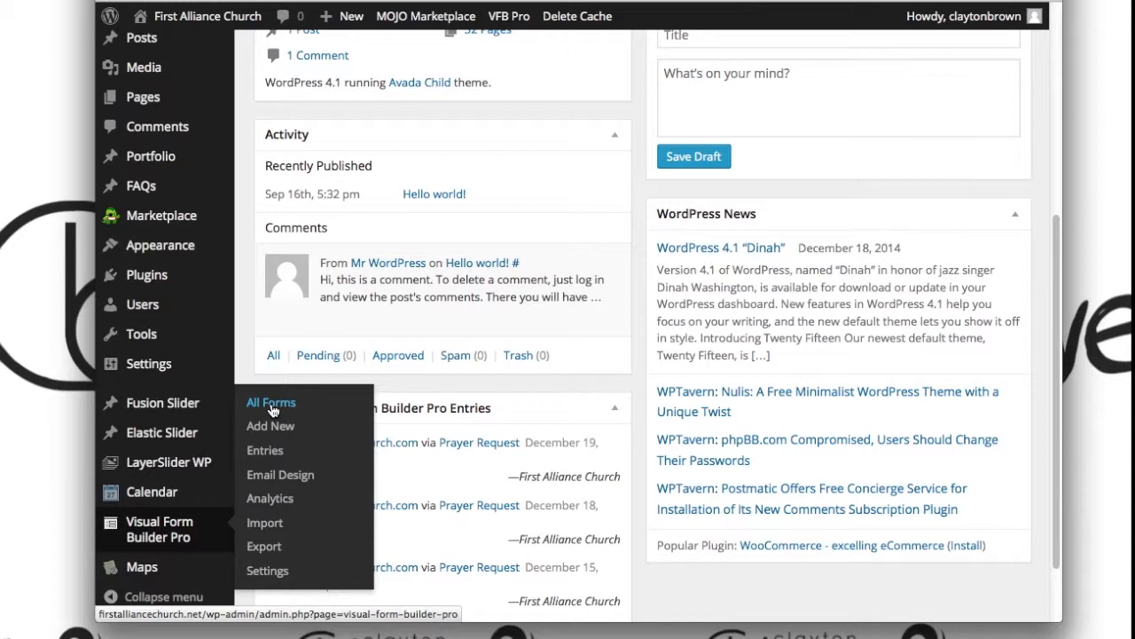
pyautogui.moveTo(269, 426)
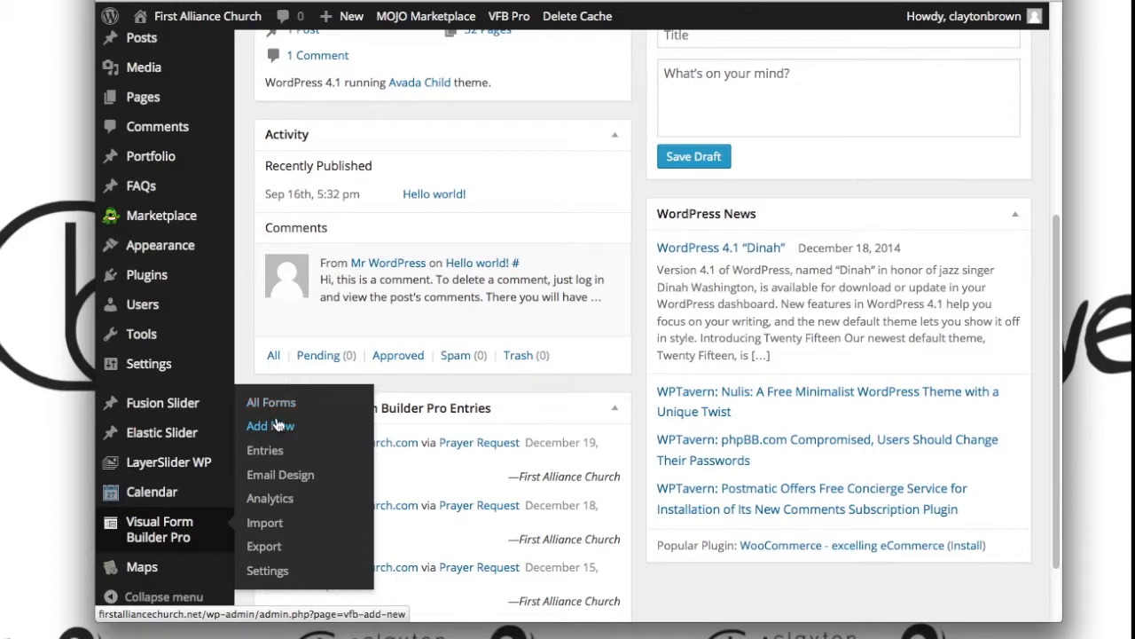
pyautogui.moveTo(269, 401)
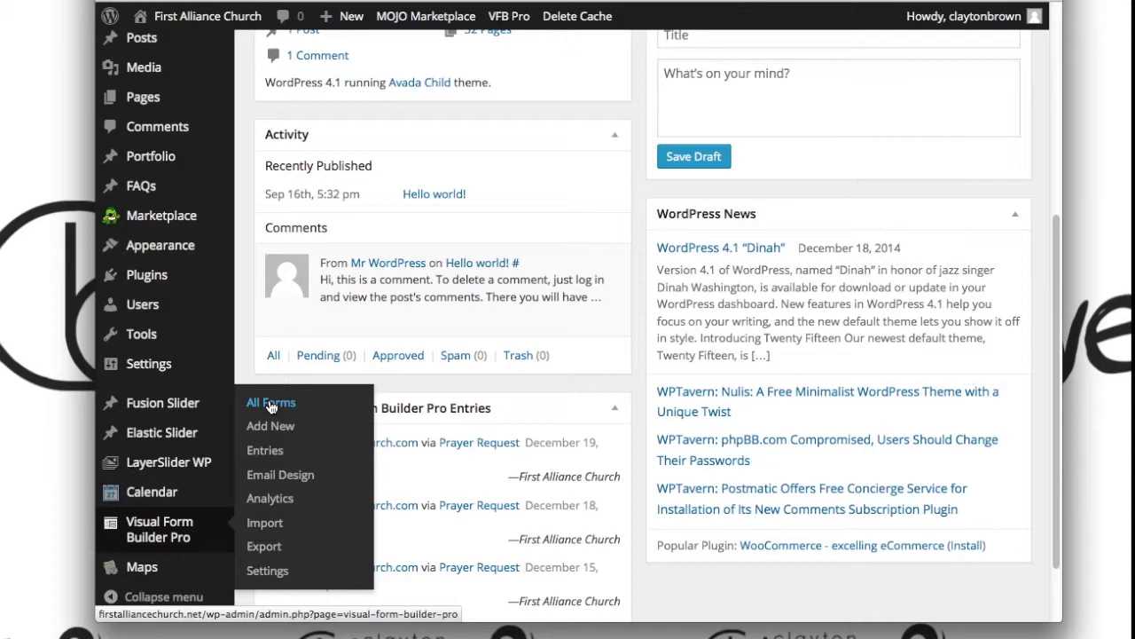
pyautogui.click(270, 401)
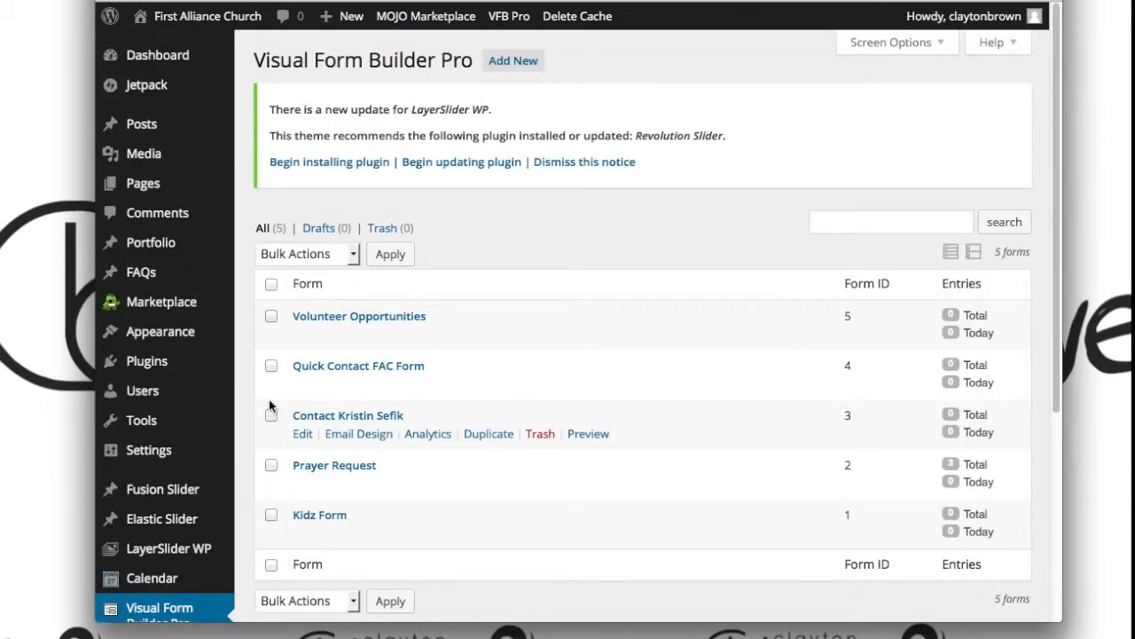
pyautogui.moveTo(430, 316)
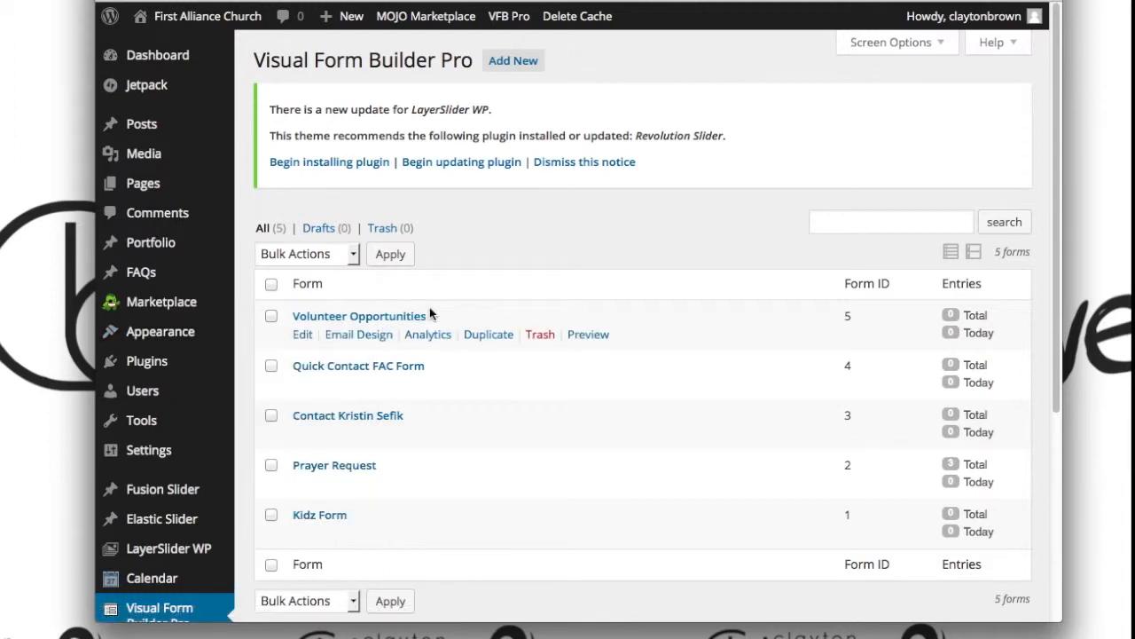
pyautogui.moveTo(351, 323)
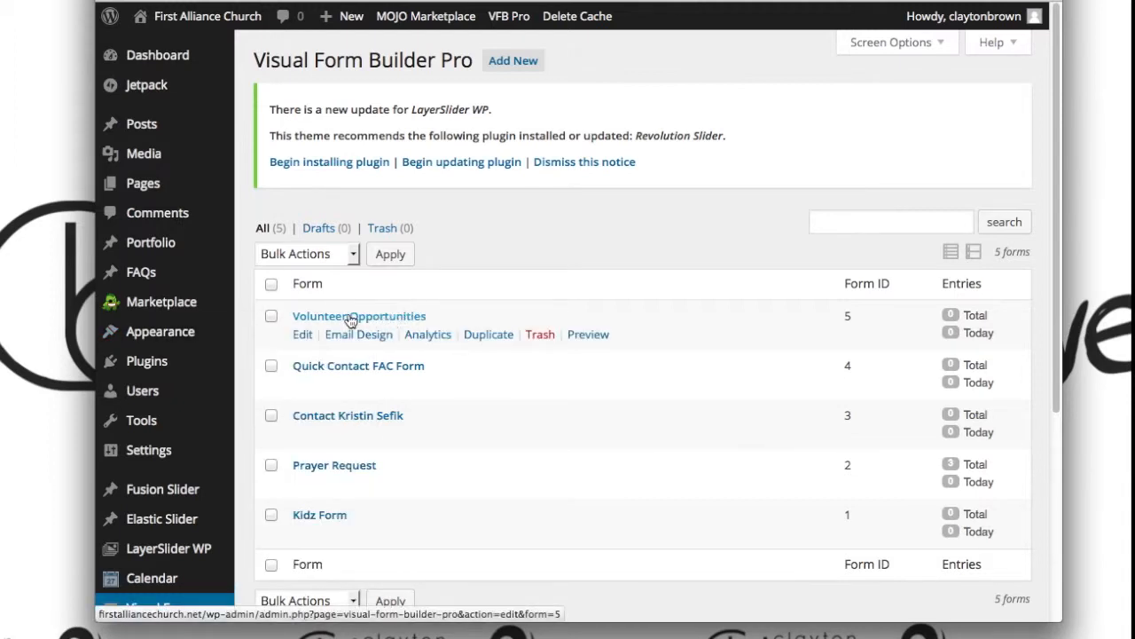
pyautogui.moveTo(313, 318)
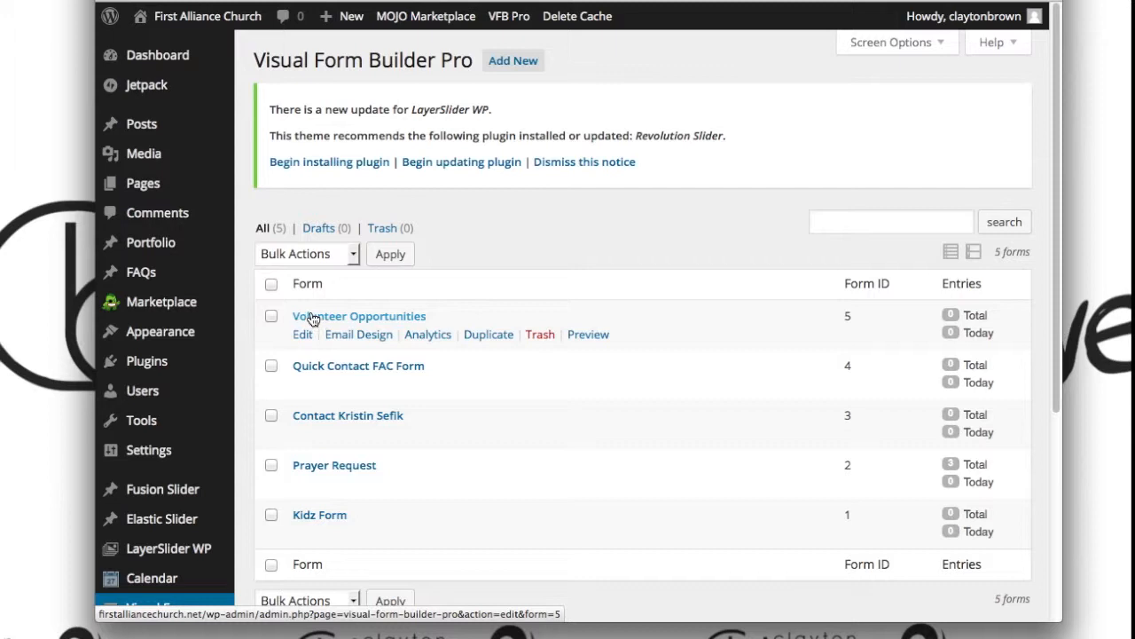
pyautogui.moveTo(302, 337)
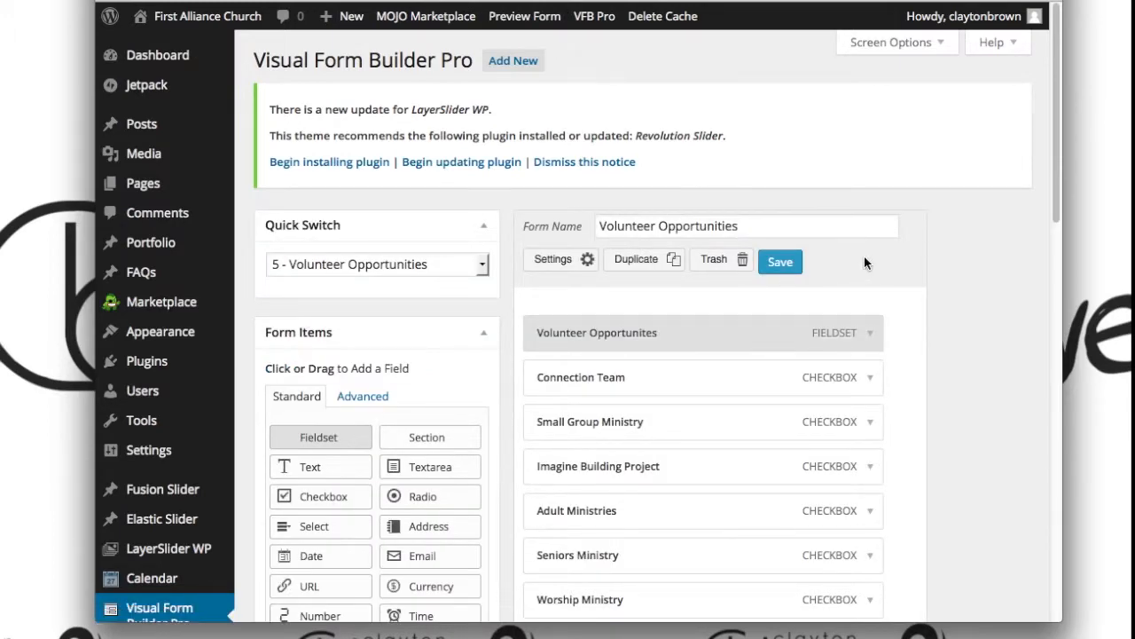
pyautogui.scroll(-3)
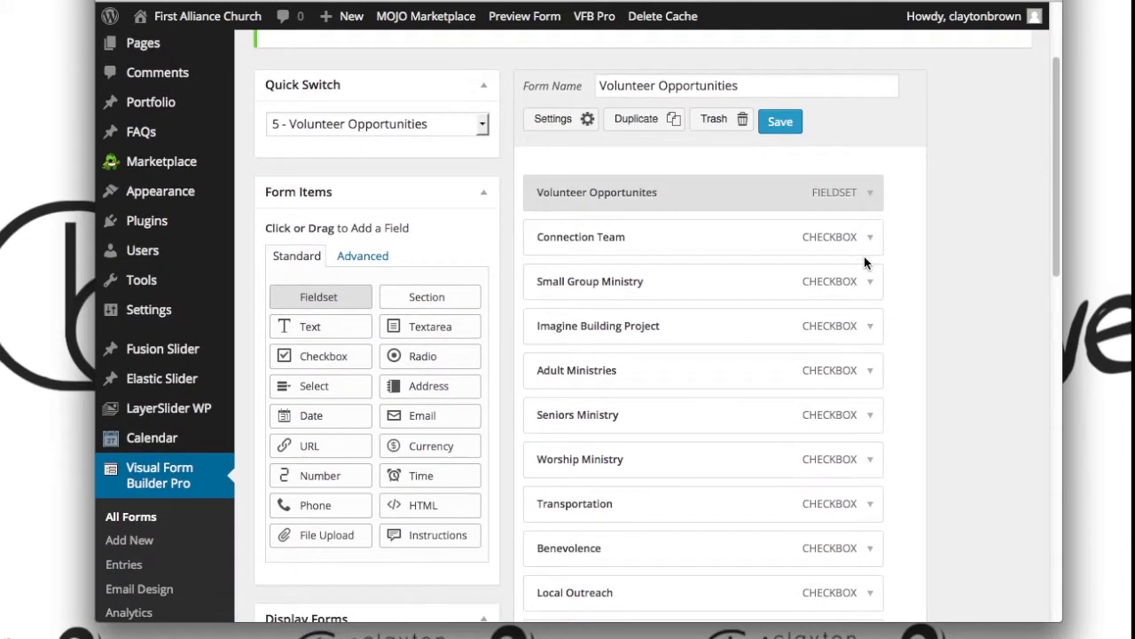
pyautogui.moveTo(866, 245)
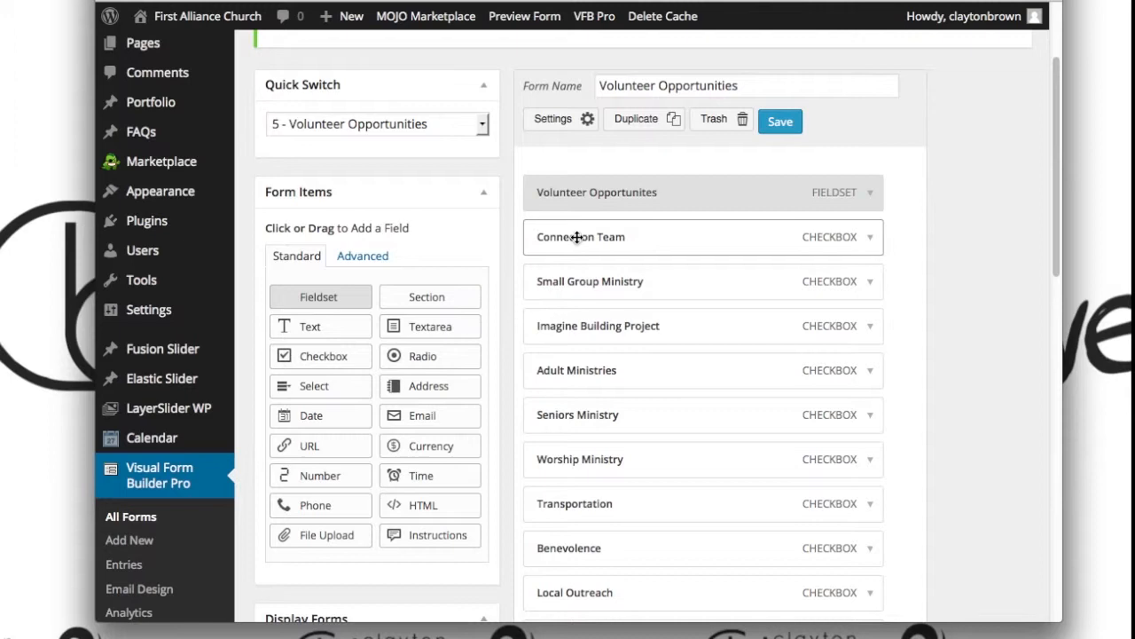
pyautogui.moveTo(869, 239)
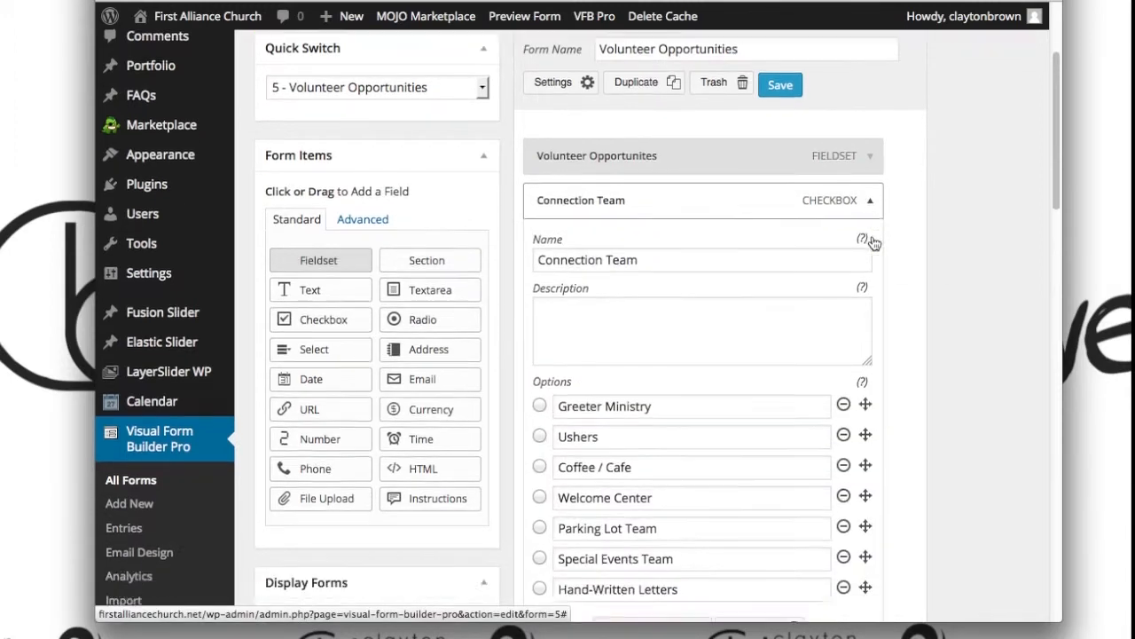
pyautogui.scroll(-3)
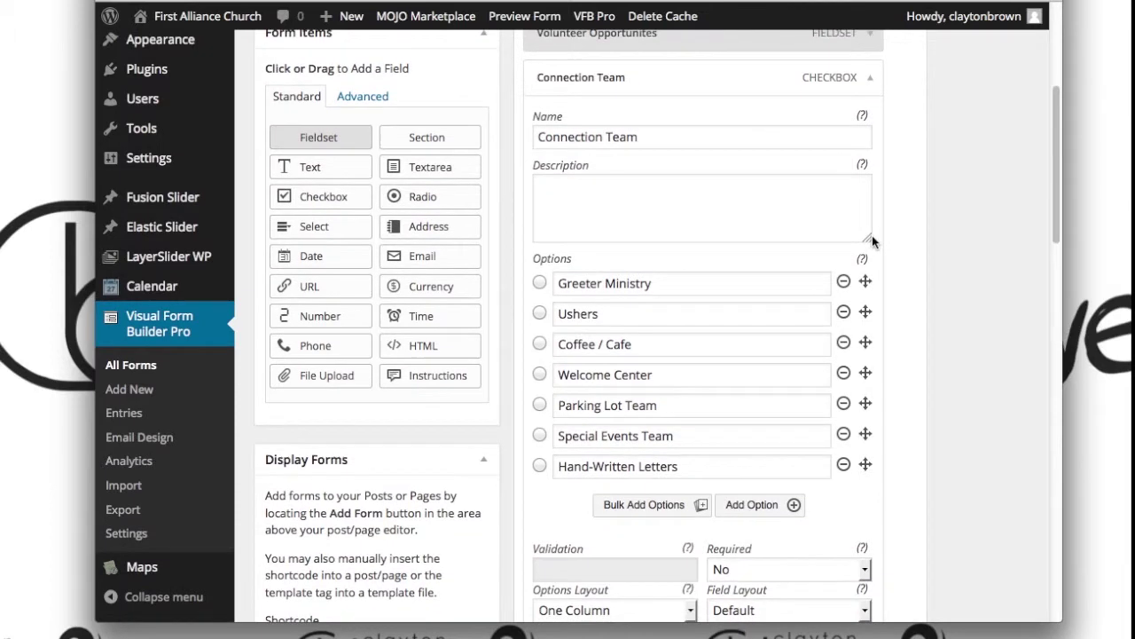
pyautogui.scroll(-3)
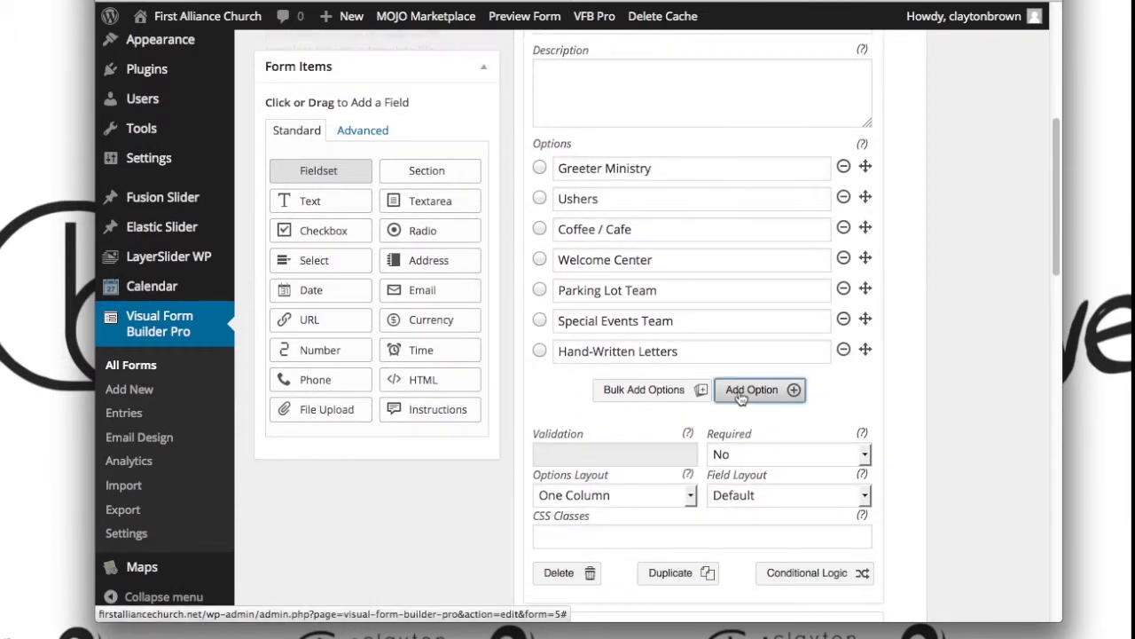
pyautogui.click(752, 391)
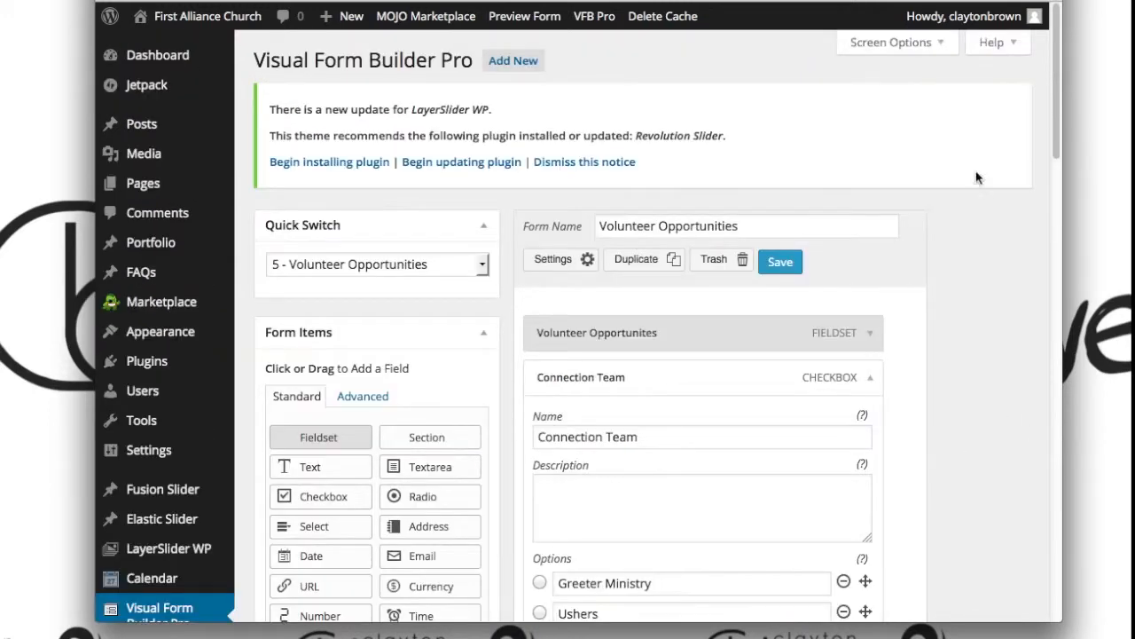
pyautogui.scroll(-3)
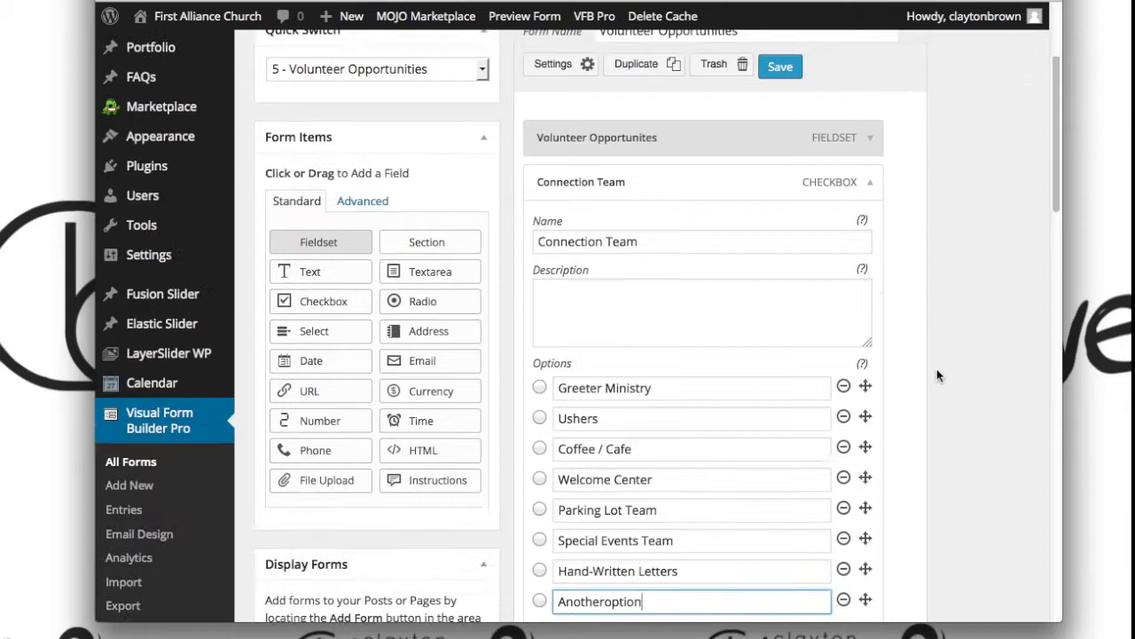
pyautogui.scroll(-3)
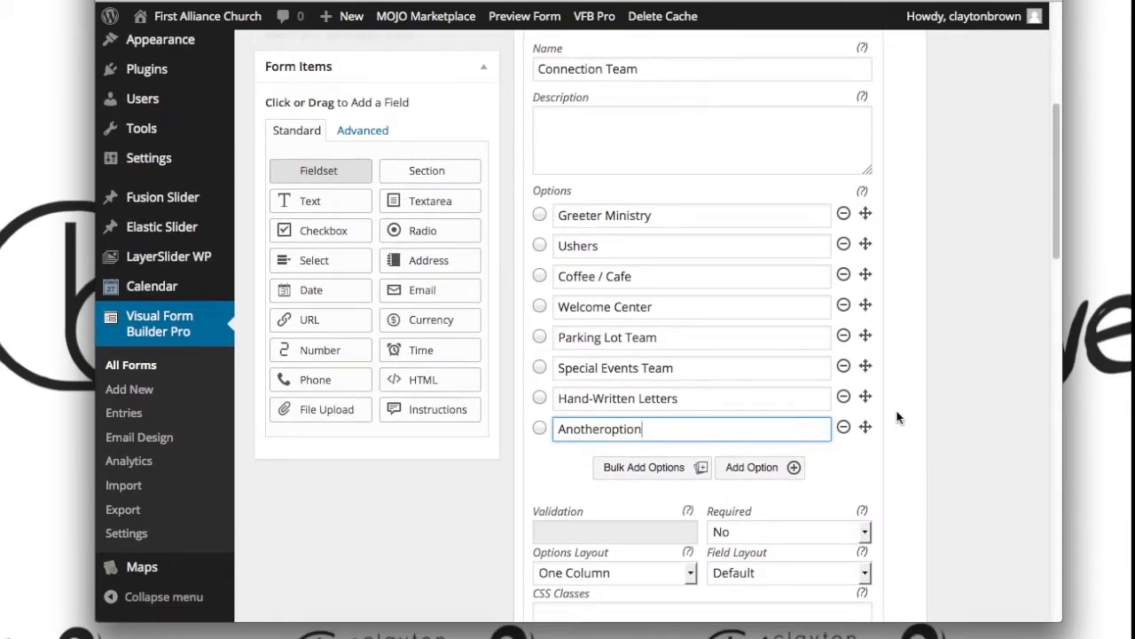
pyautogui.click(843, 426)
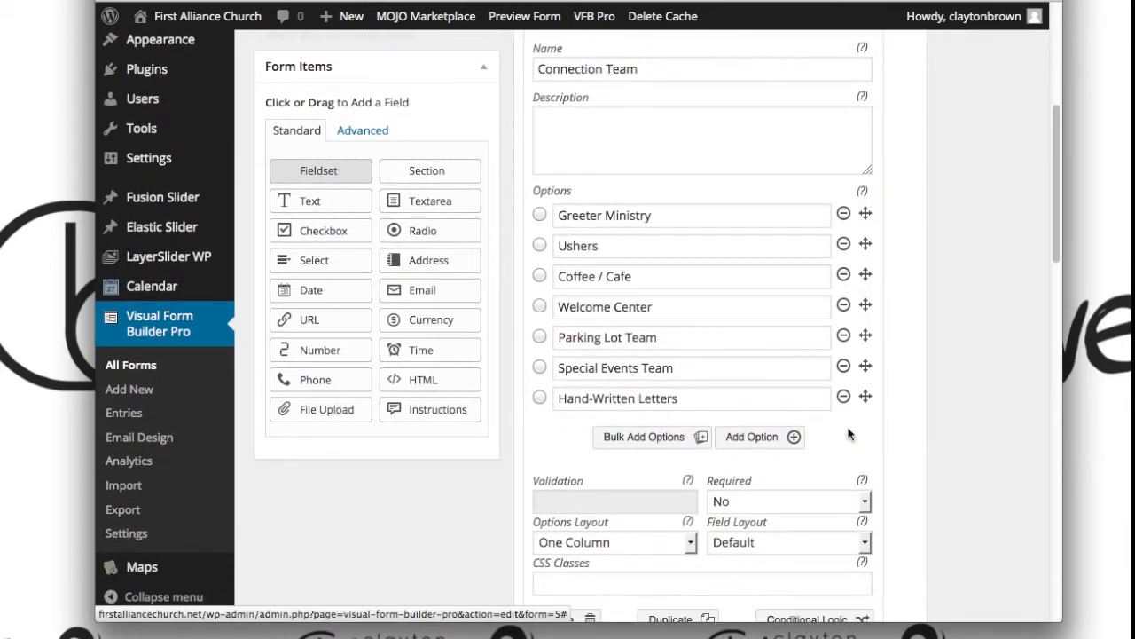
pyautogui.scroll(3)
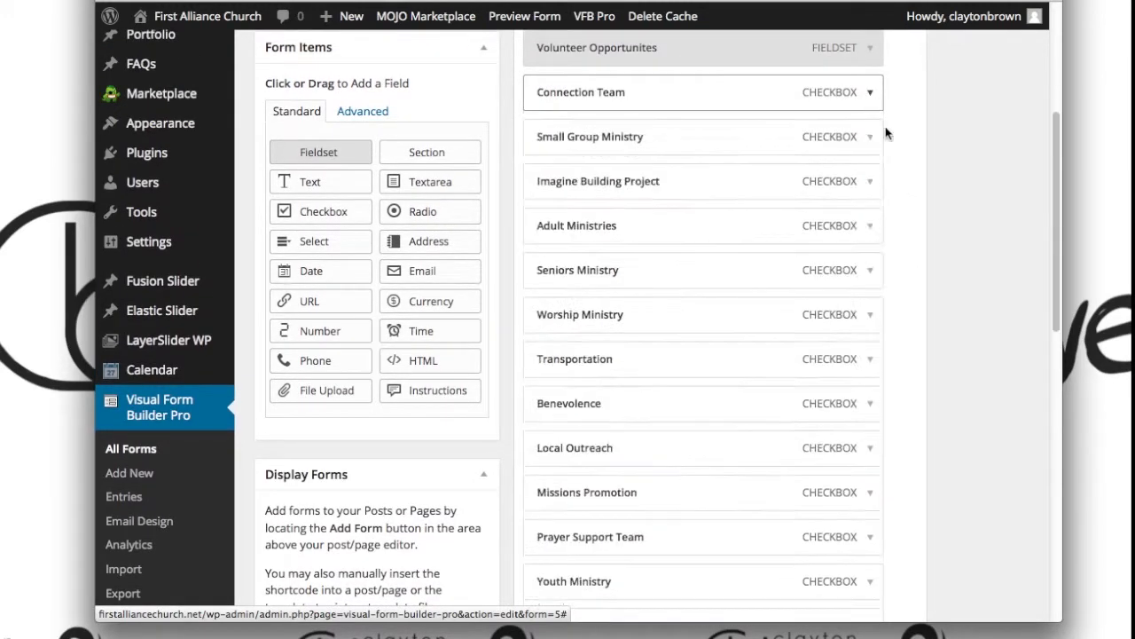
pyautogui.scroll(-3)
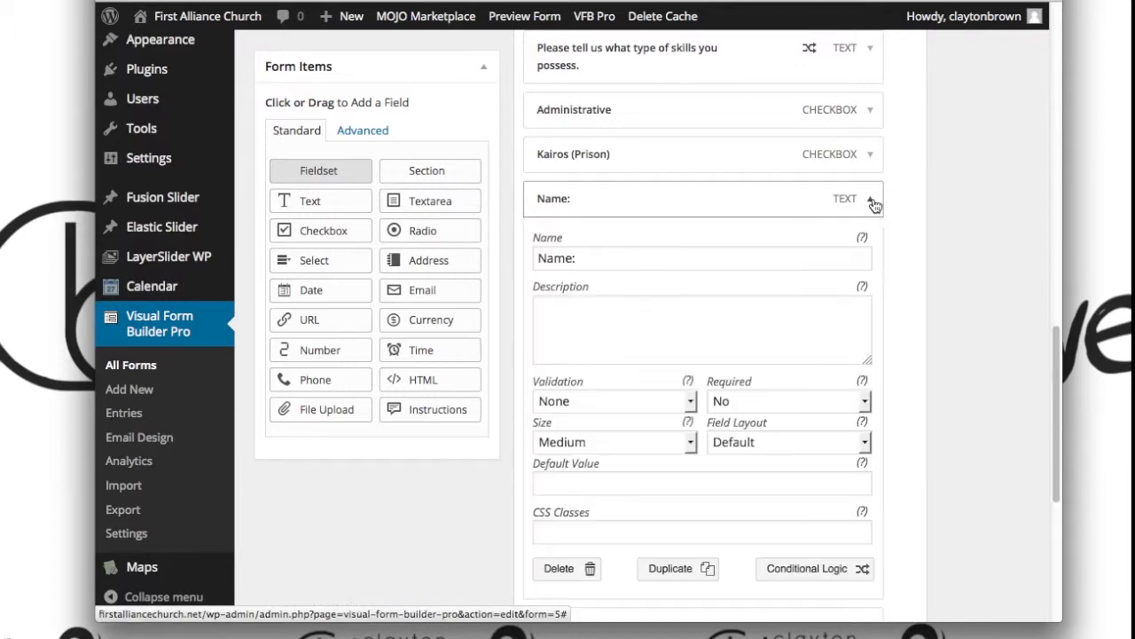
pyautogui.click(701, 257)
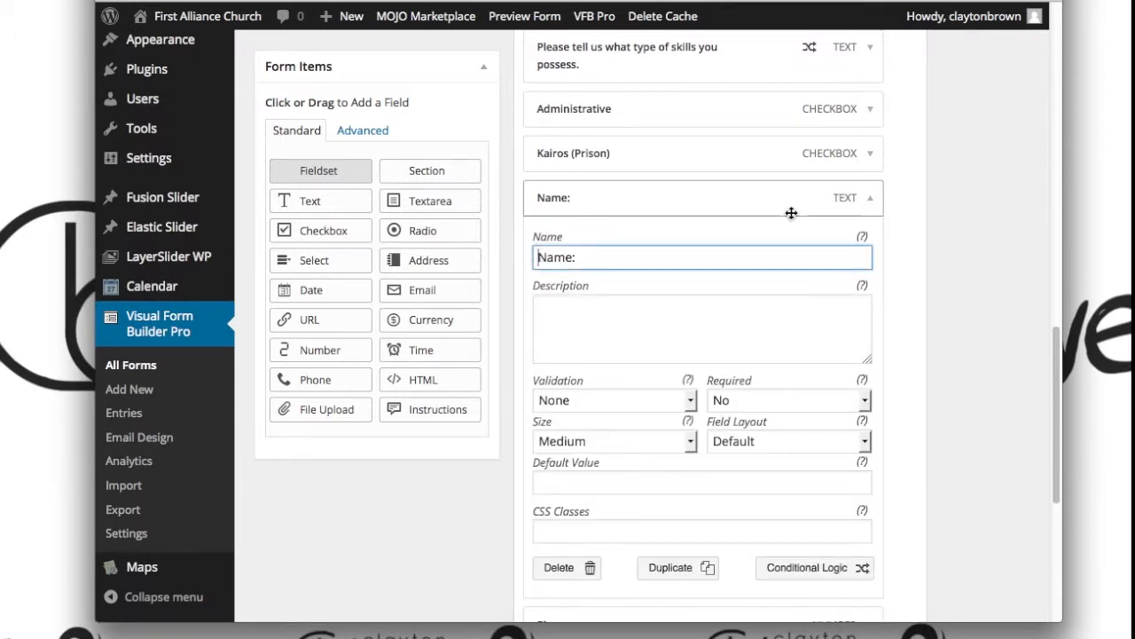
pyautogui.write('Firts')
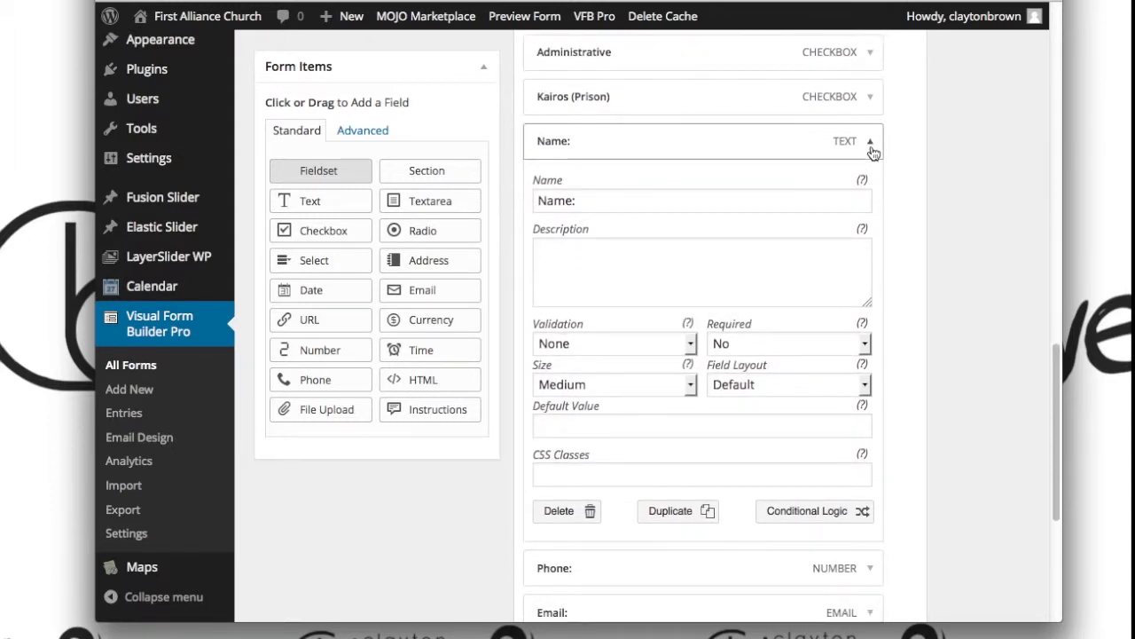
pyautogui.click(866, 142)
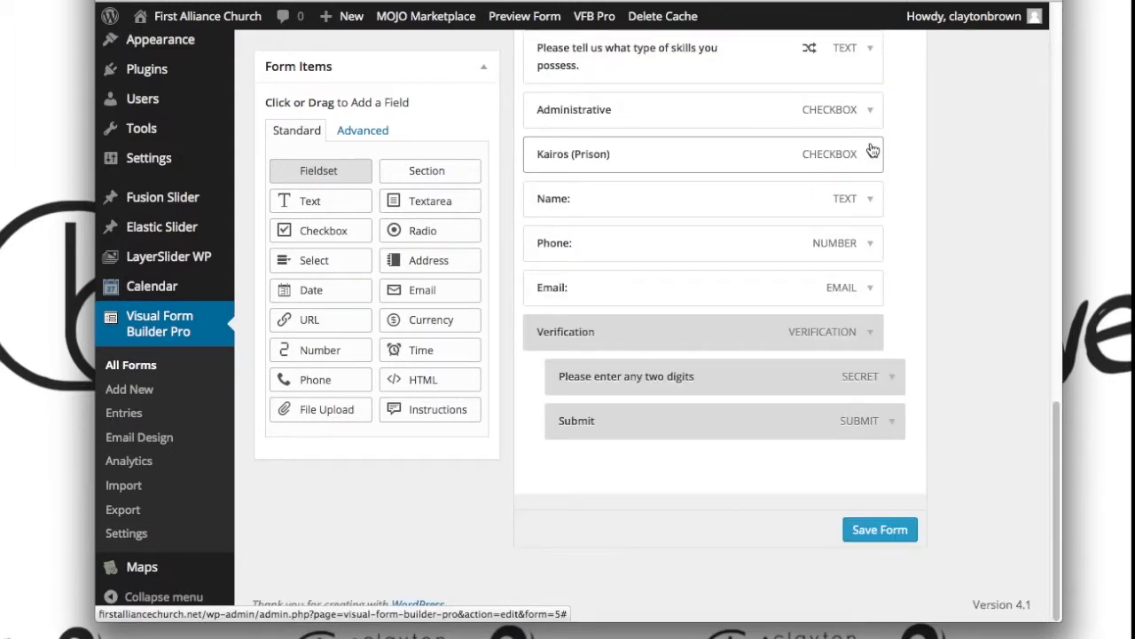
pyautogui.moveTo(429, 201)
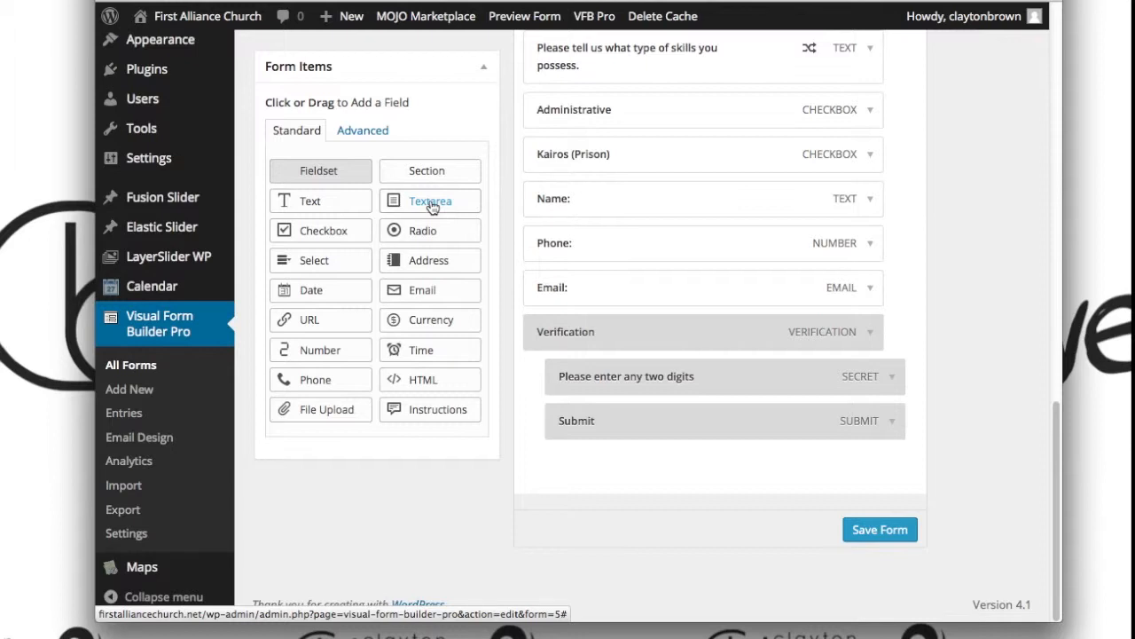
pyautogui.moveTo(427, 206)
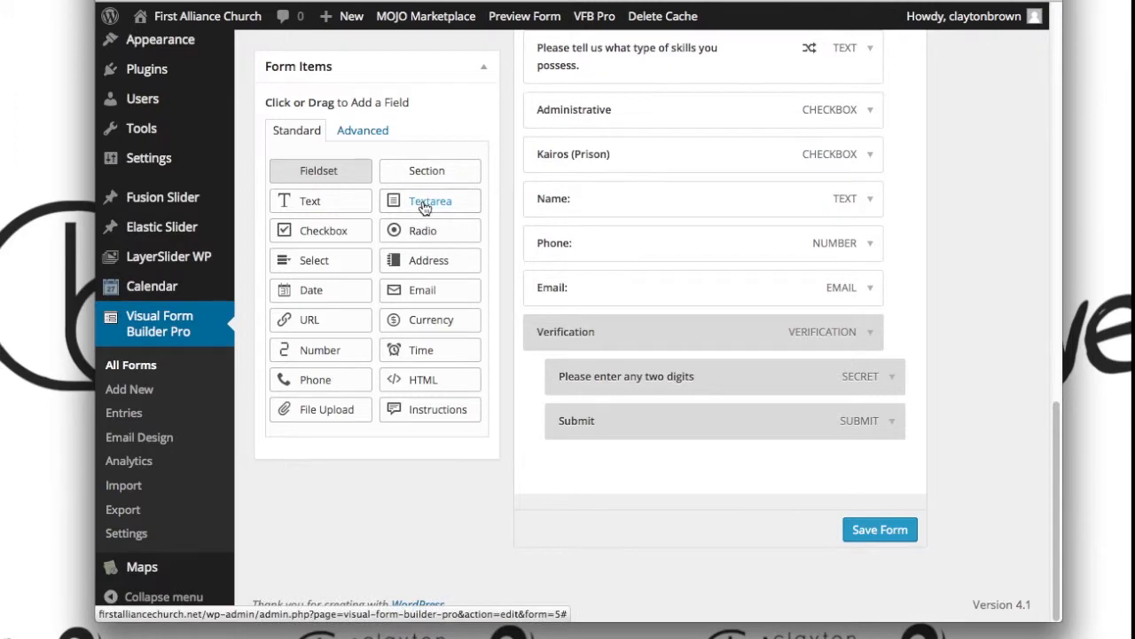
# Add a Textarea field and name it 'Comments or Questions'
pyautogui.click(429, 200)
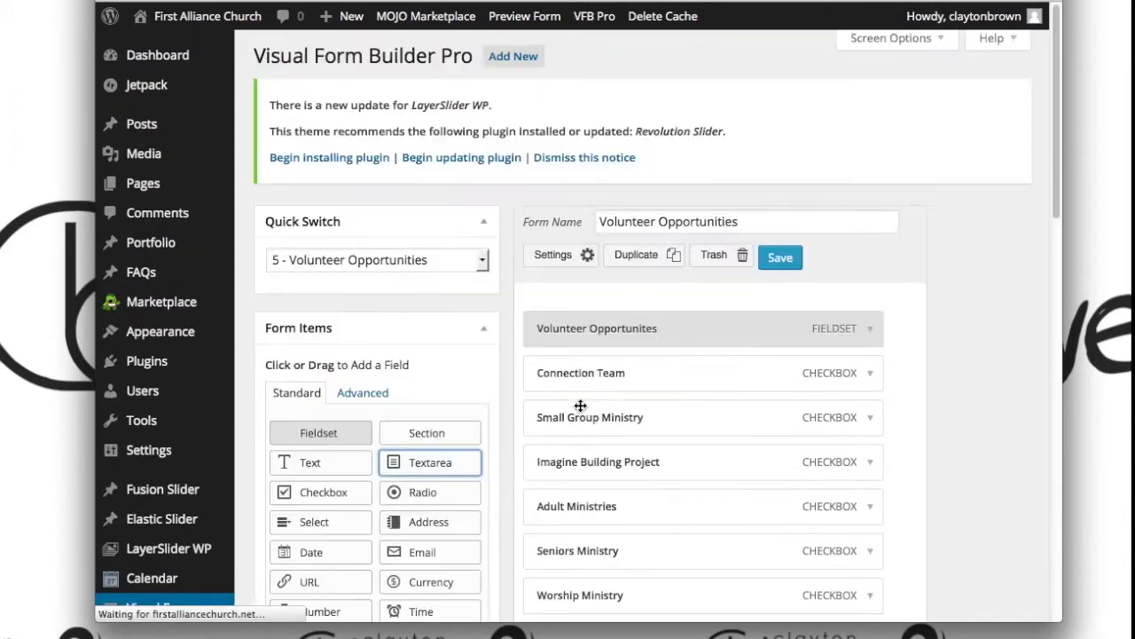
pyautogui.scroll(-3)
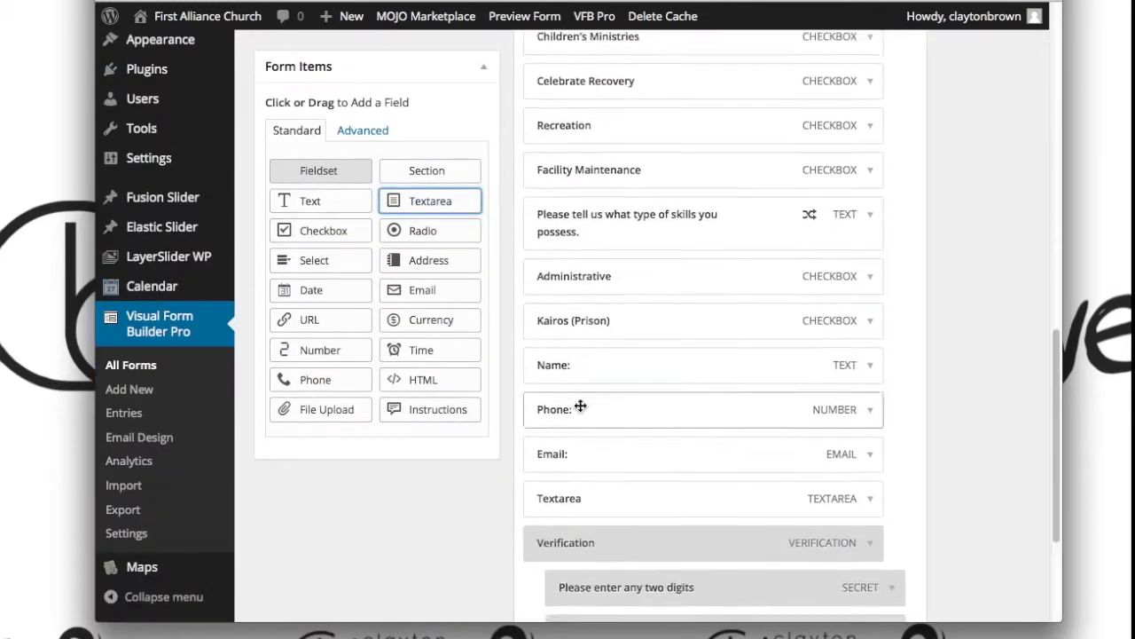
pyautogui.scroll(-3)
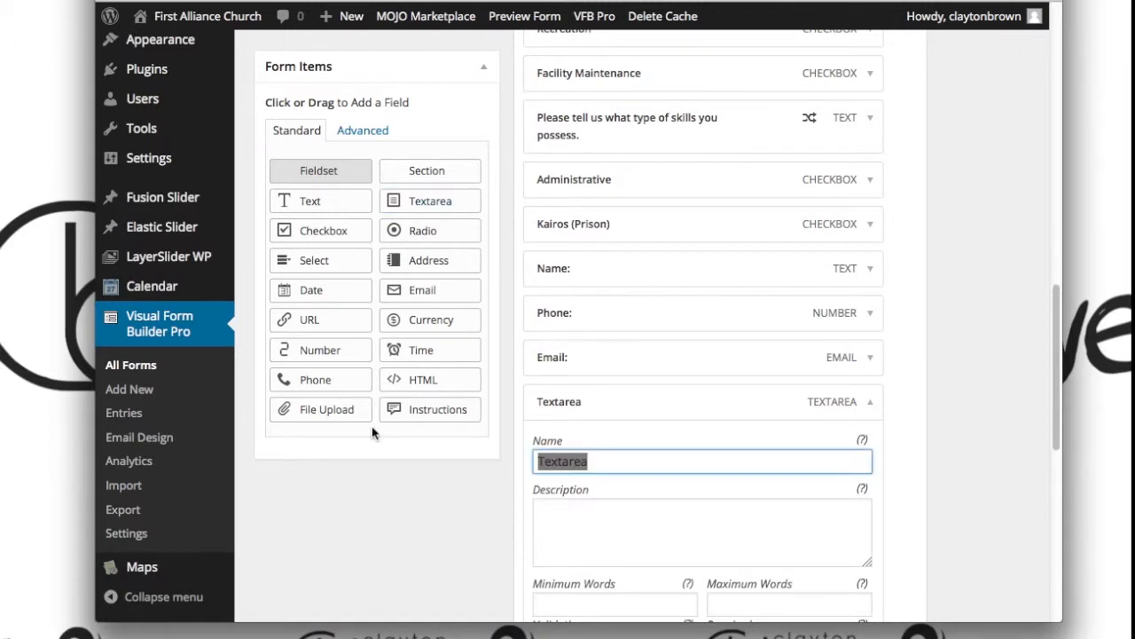
pyautogui.write('Comments')
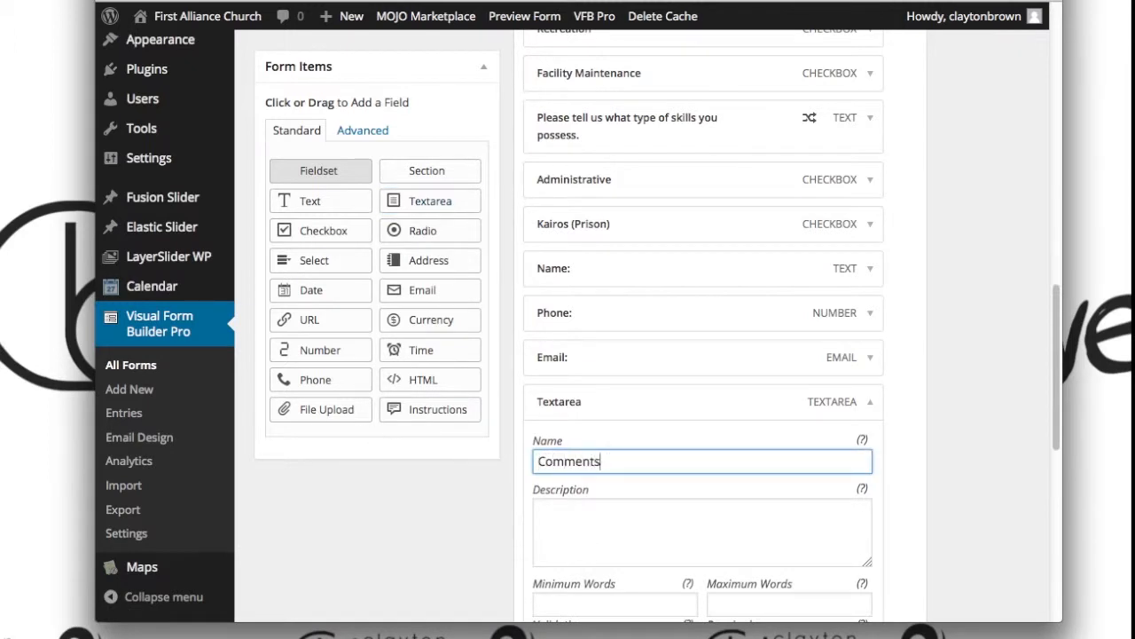
pyautogui.write('or Questions')
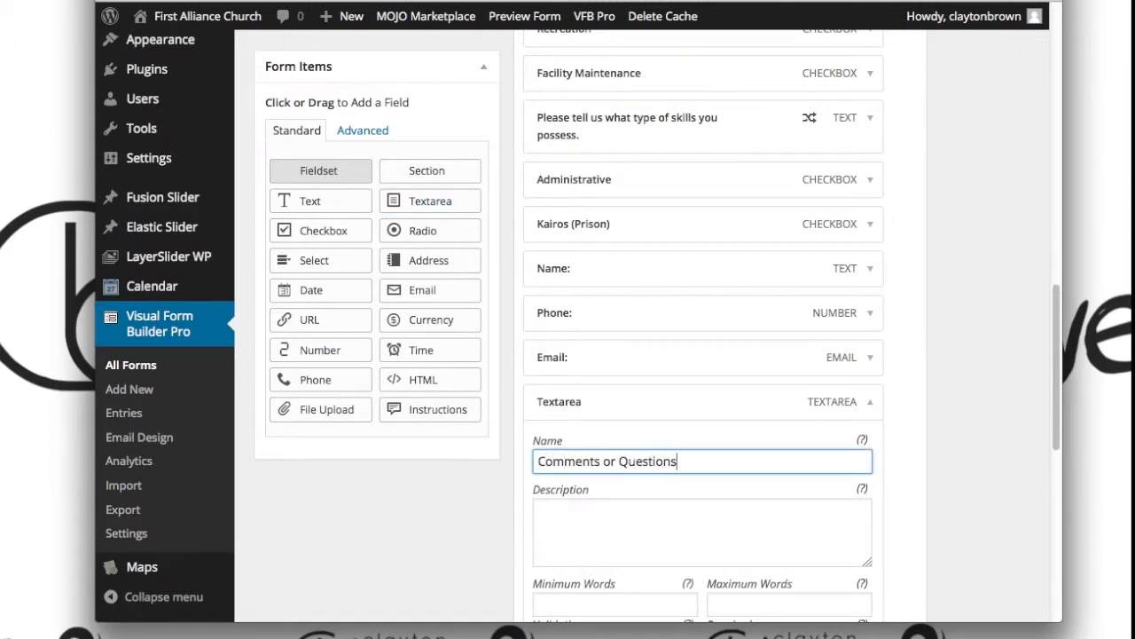
# Keep the comment box size at Medium and save the form
pyautogui.scroll(-3)
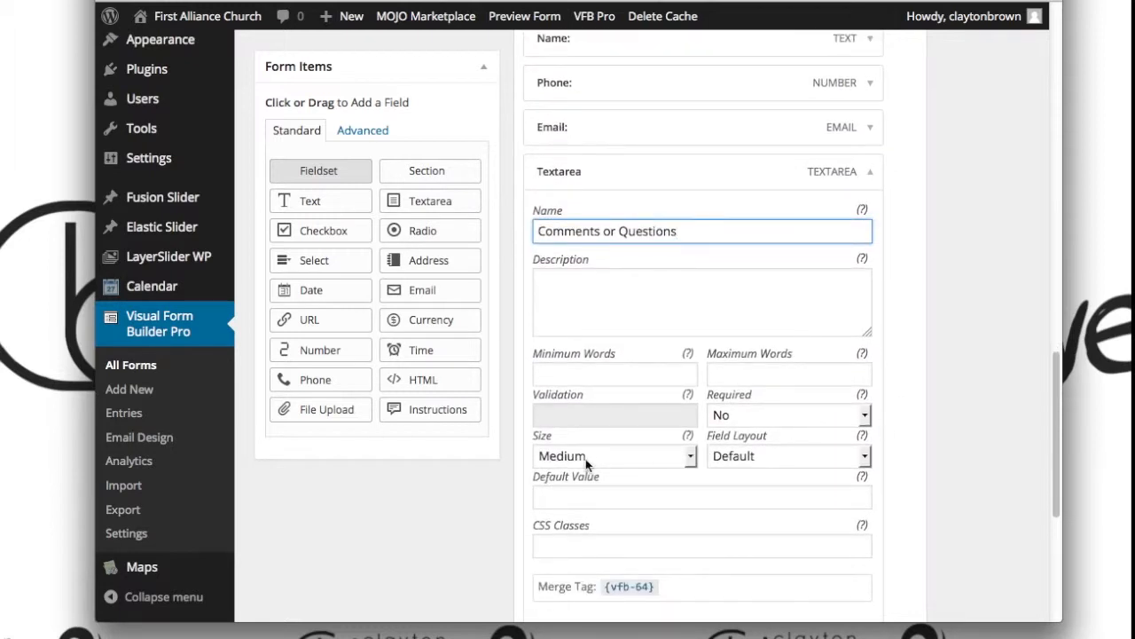
pyautogui.click(613, 454)
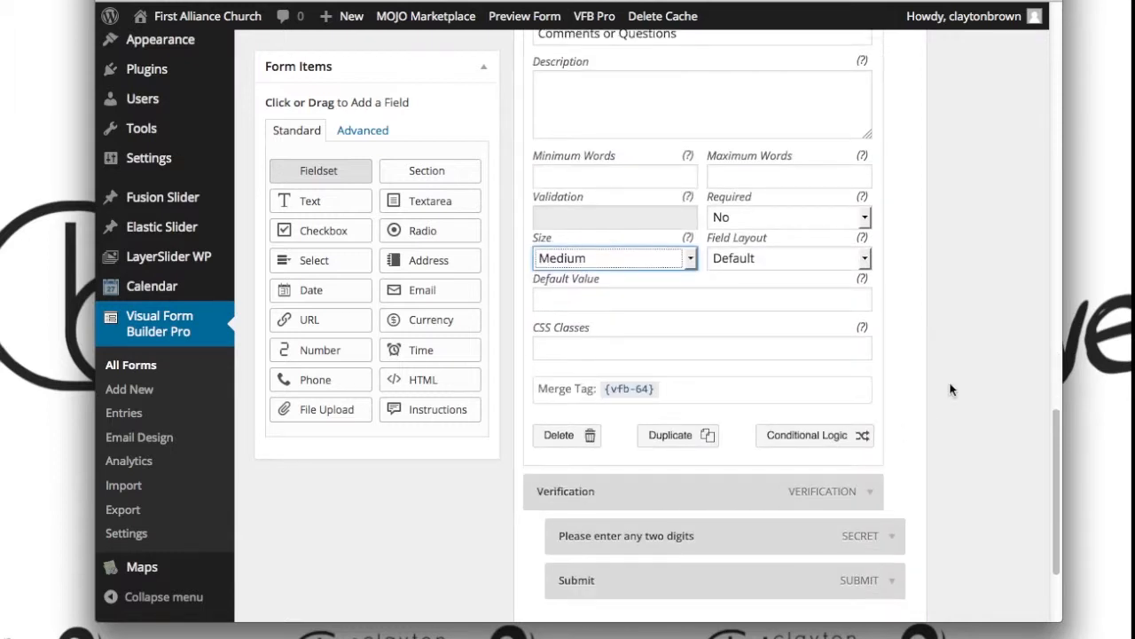
pyautogui.scroll(-3)
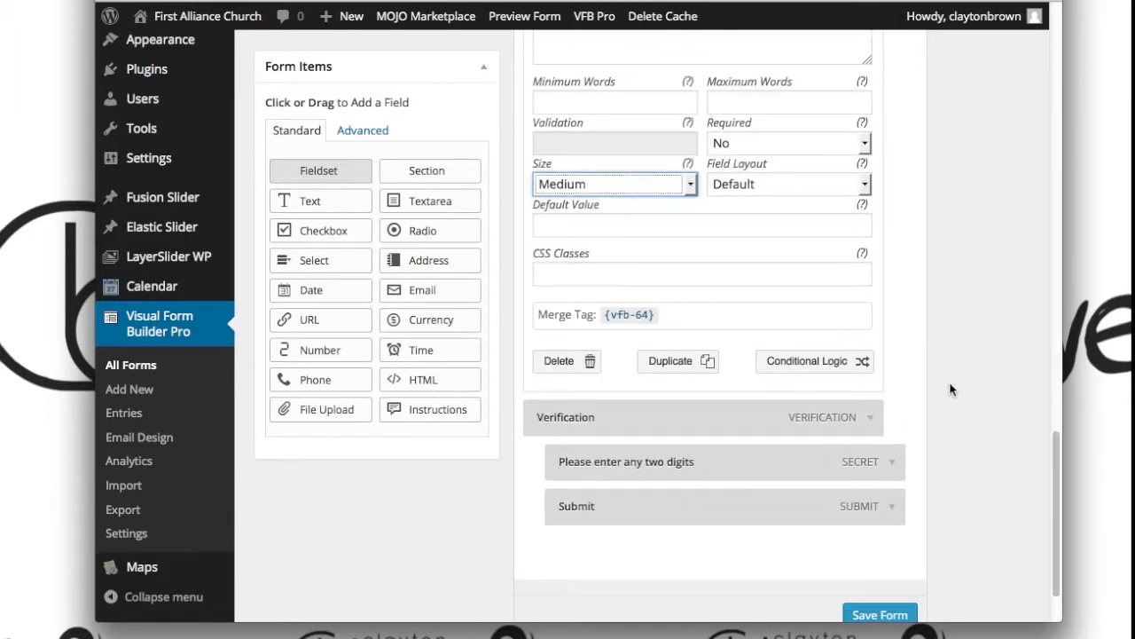
pyautogui.scroll(-3)
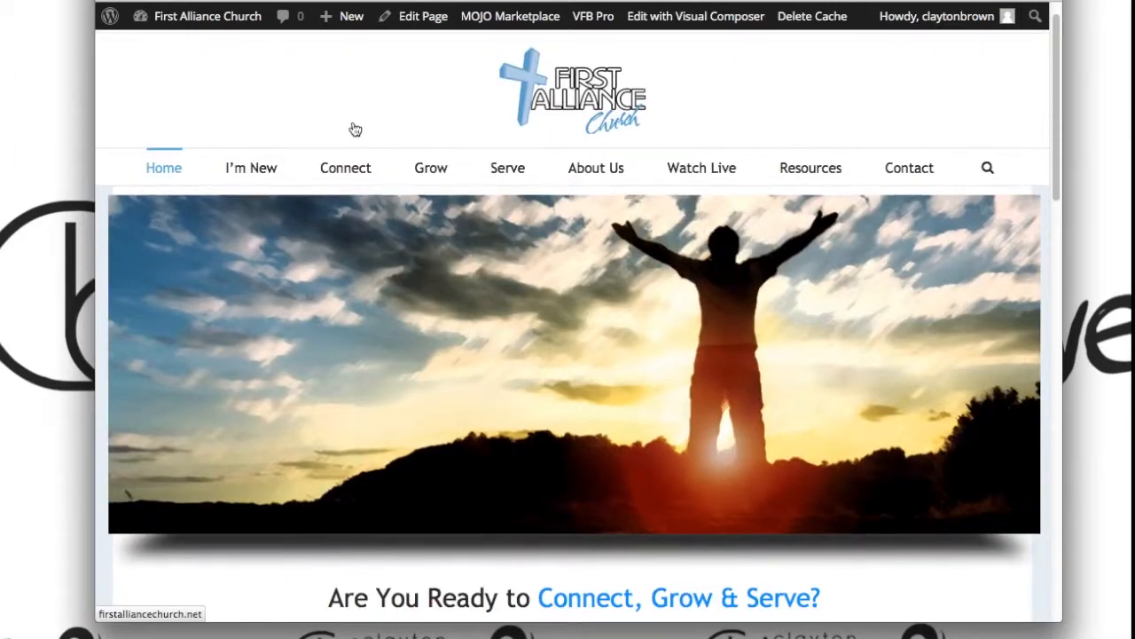
pyautogui.moveTo(809, 166)
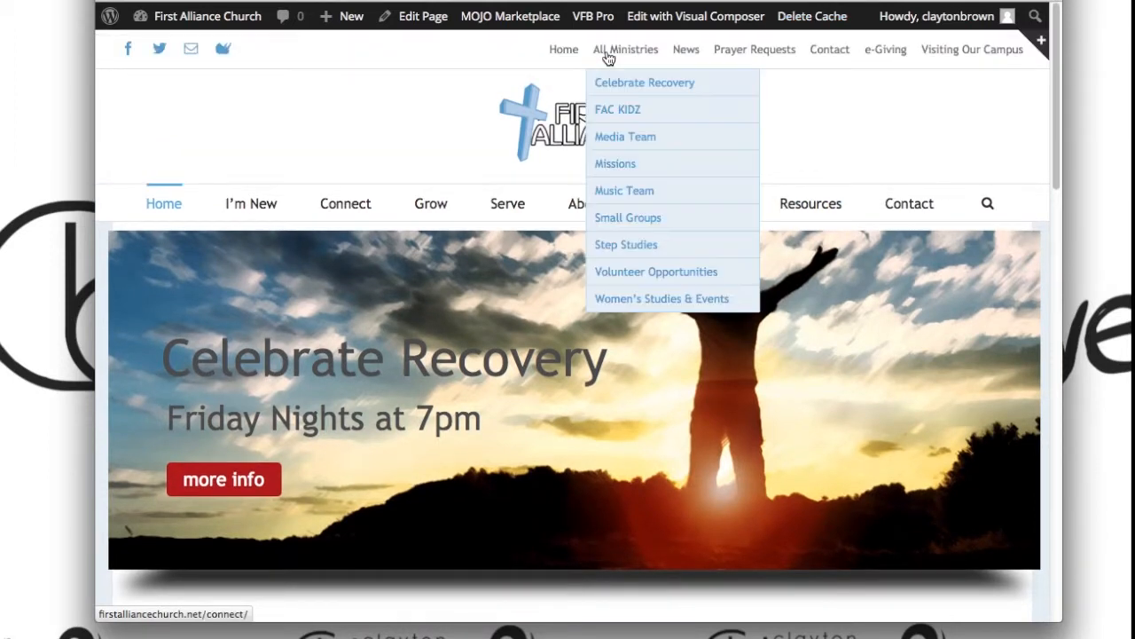
pyautogui.moveTo(657, 271)
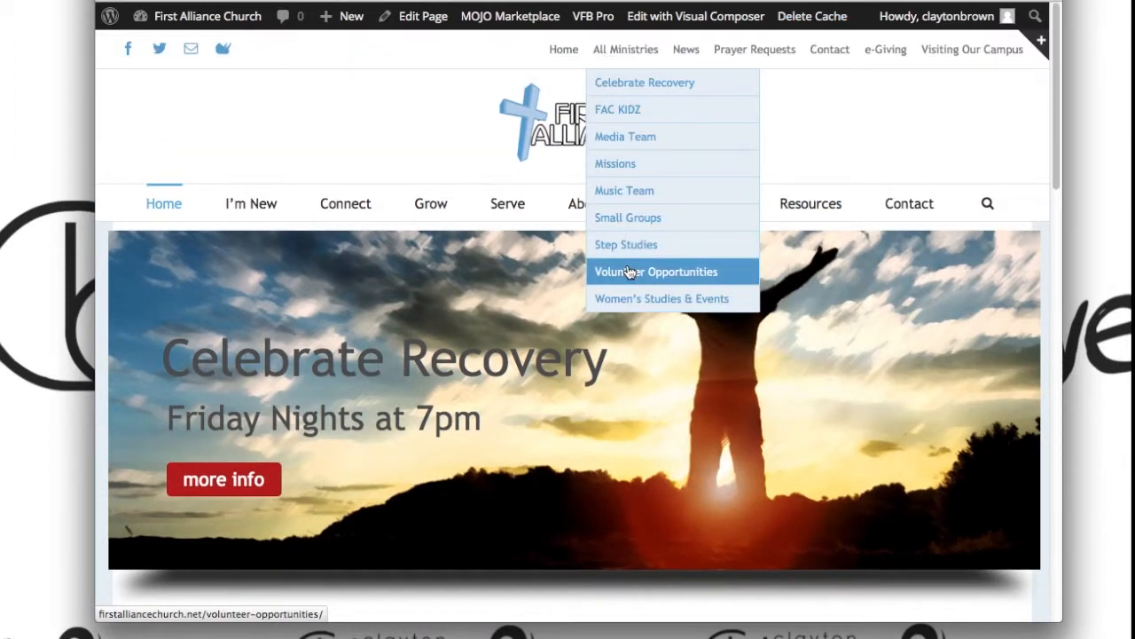
# View the live Volunteer Opportunities page showing the new Comments or Questions box below Email
pyautogui.click(656, 272)
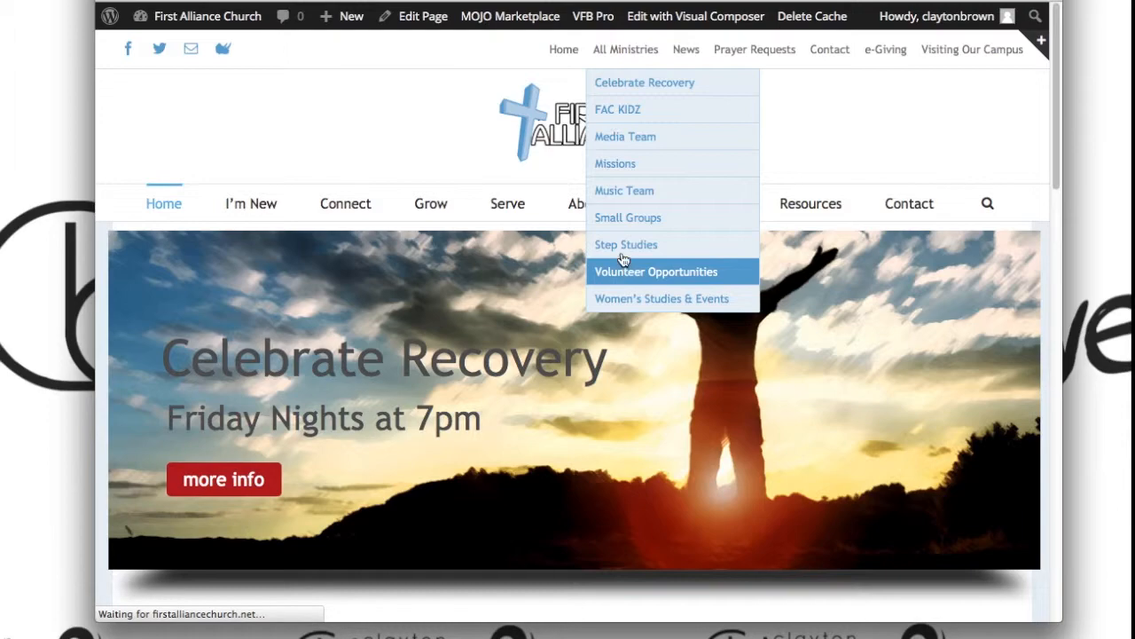
pyautogui.click(656, 272)
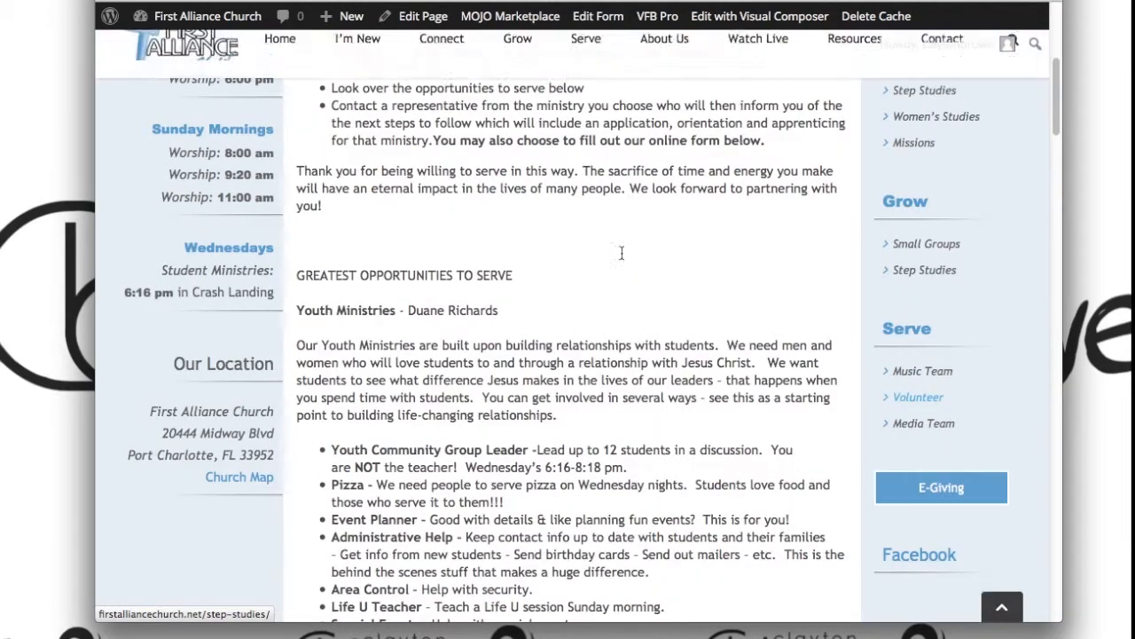
pyautogui.scroll(-3)
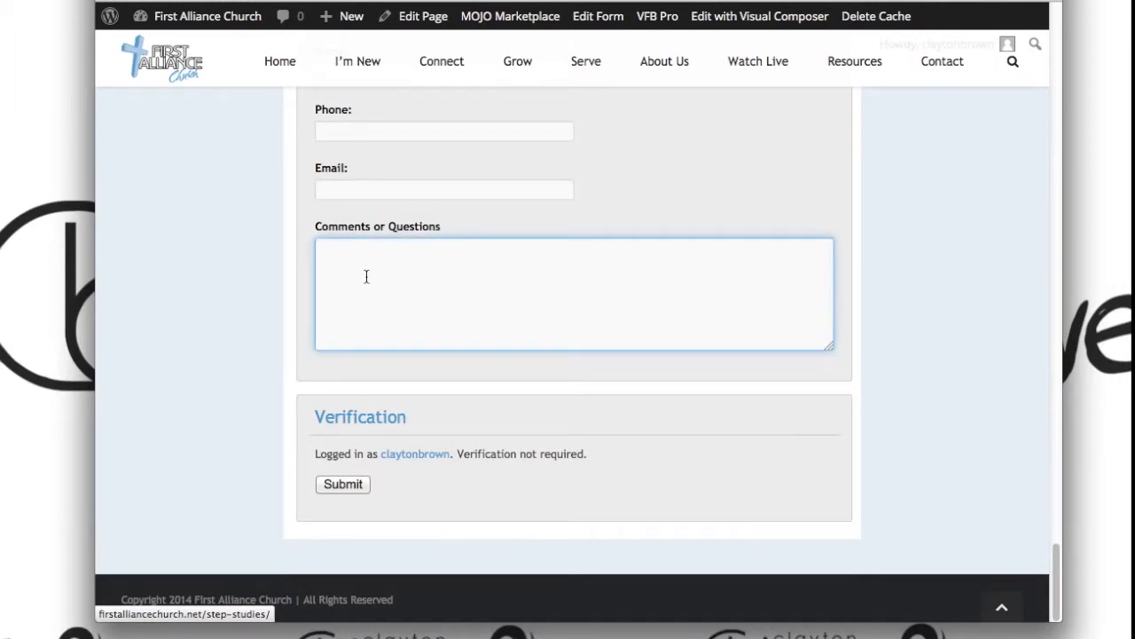
pyautogui.scroll(3)
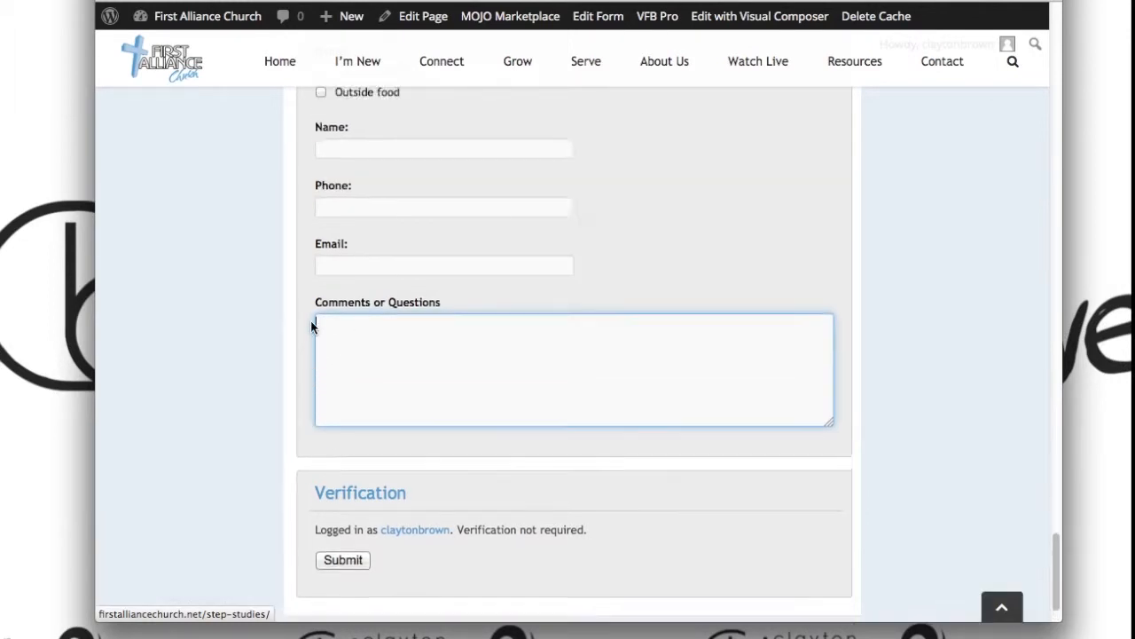
pyautogui.scroll(3)
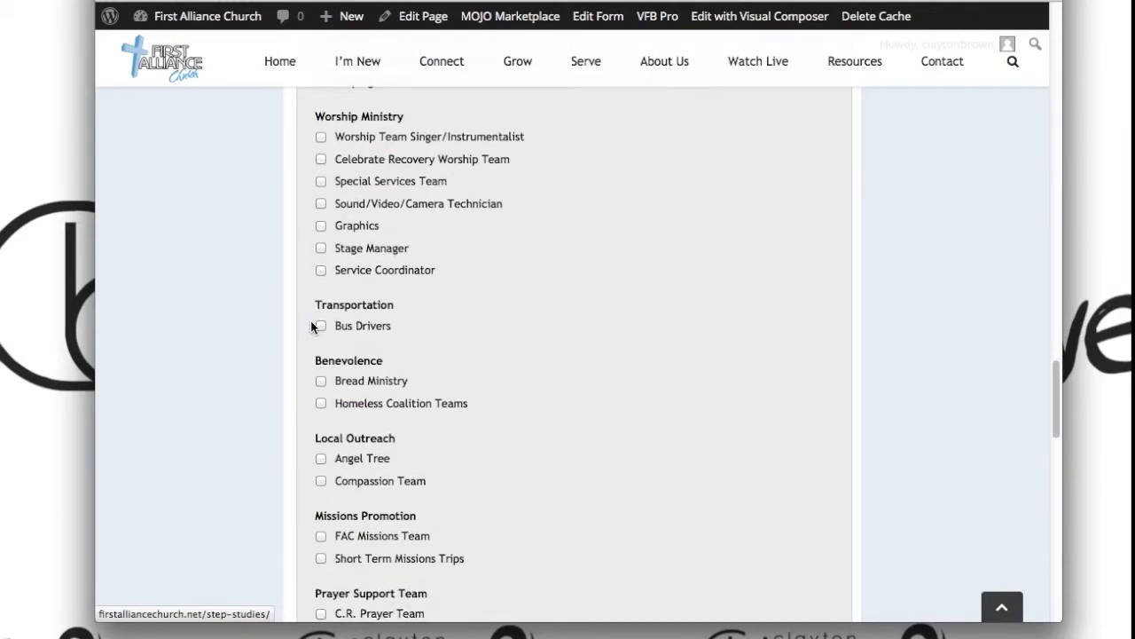
pyautogui.scroll(3)
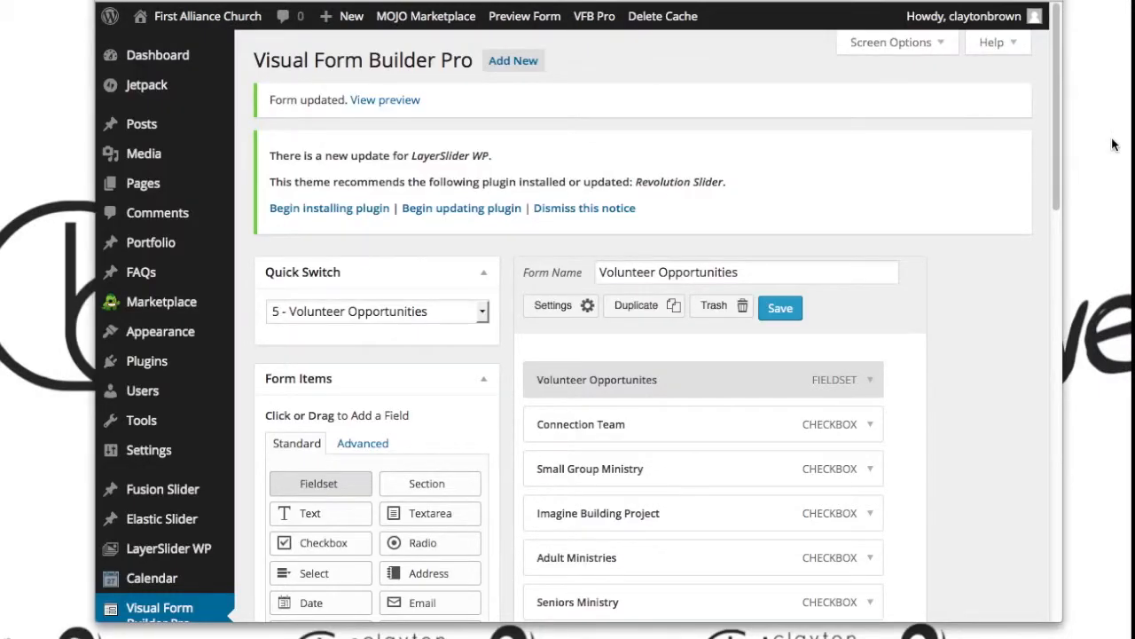
pyautogui.moveTo(907, 319)
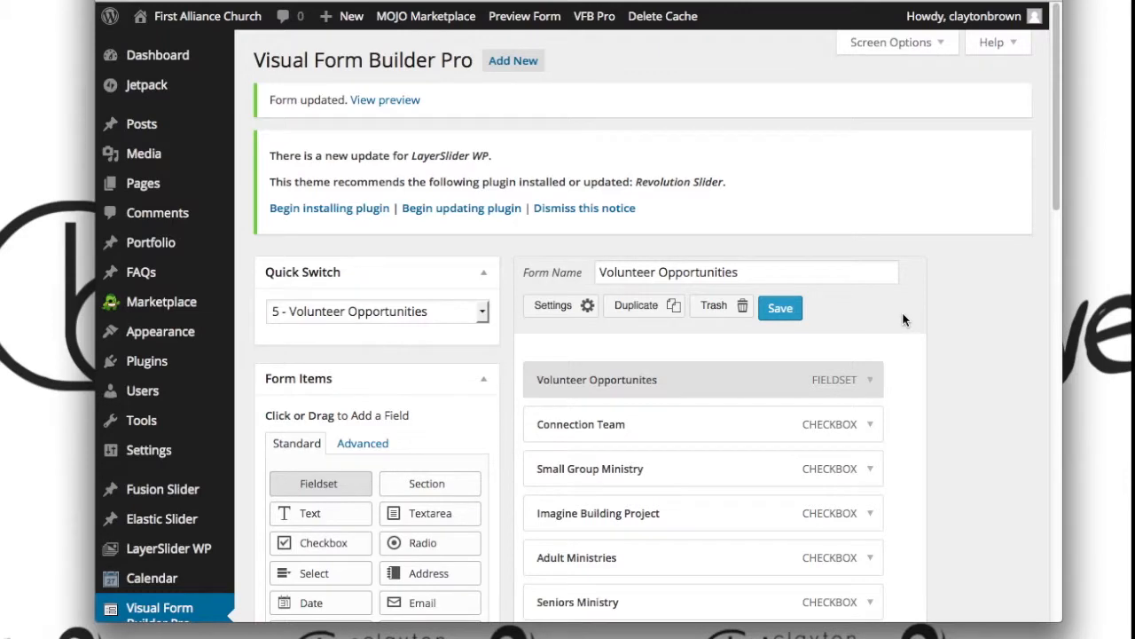
pyautogui.moveTo(559, 315)
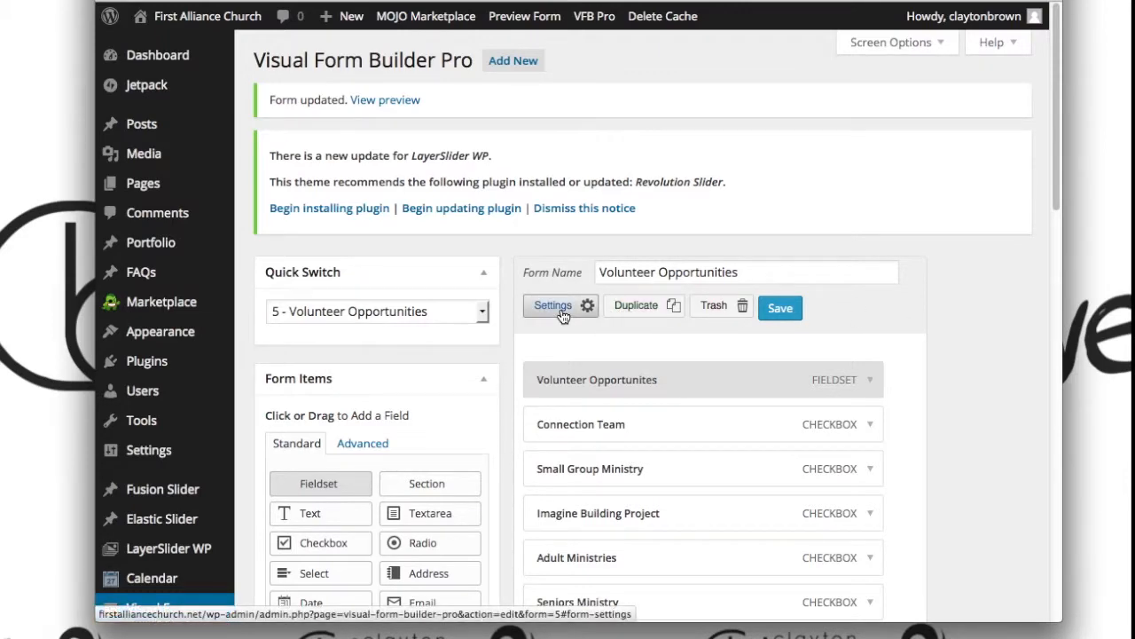
# Show the form's Settings with the Email section, subject 'Volunteer Opps Form Submitted'
pyautogui.click(554, 305)
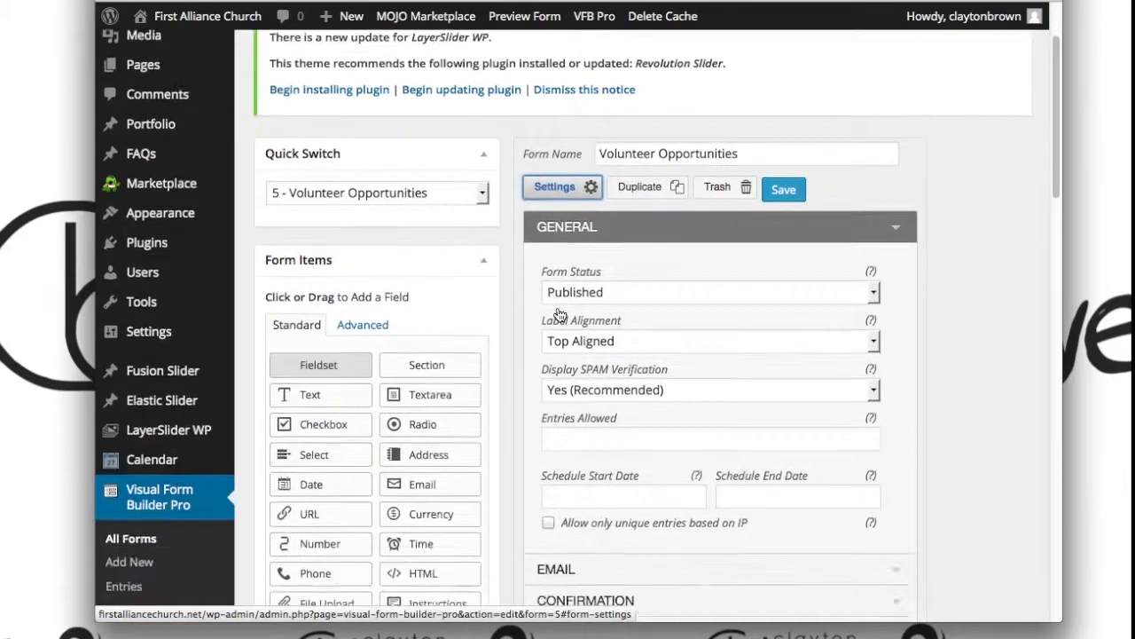
pyautogui.scroll(-3)
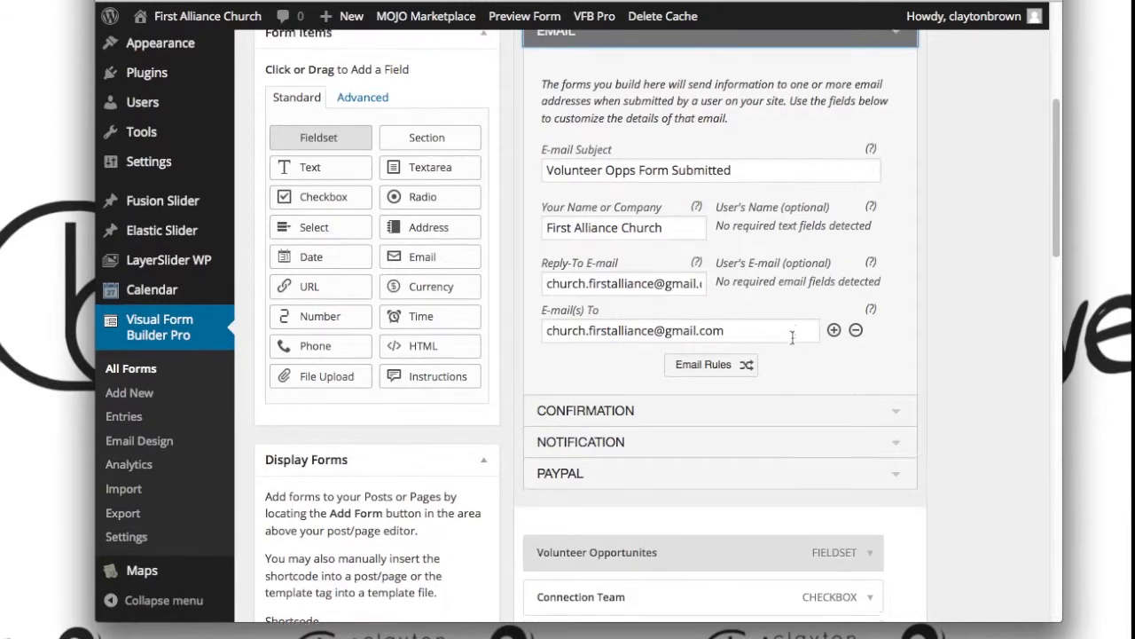
pyautogui.scroll(3)
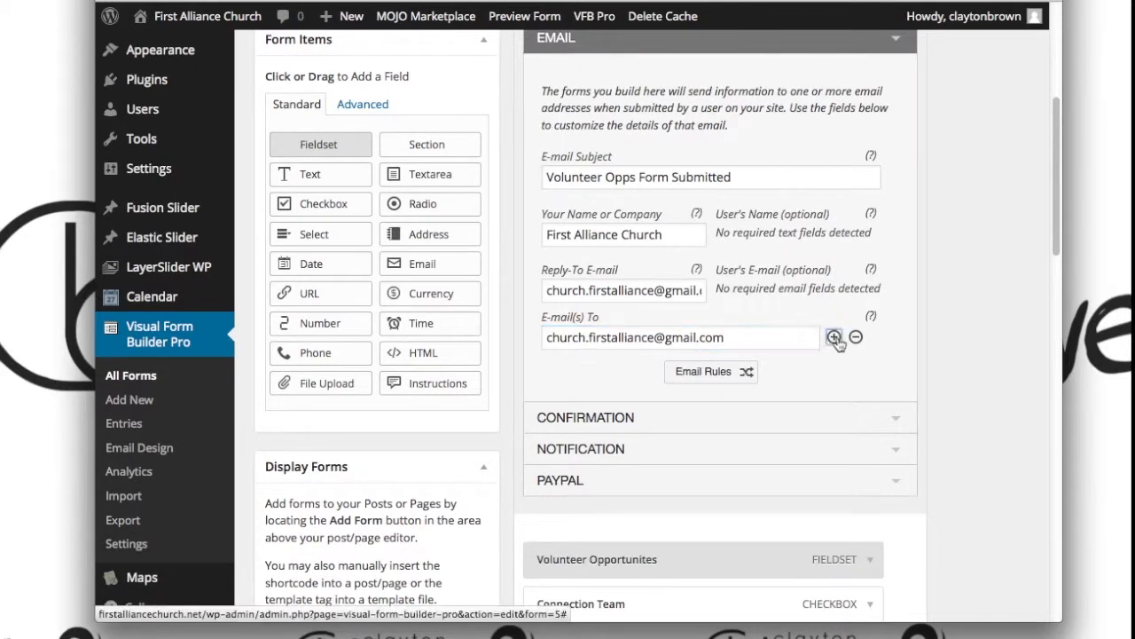
pyautogui.click(834, 337)
pyautogui.write('church.')
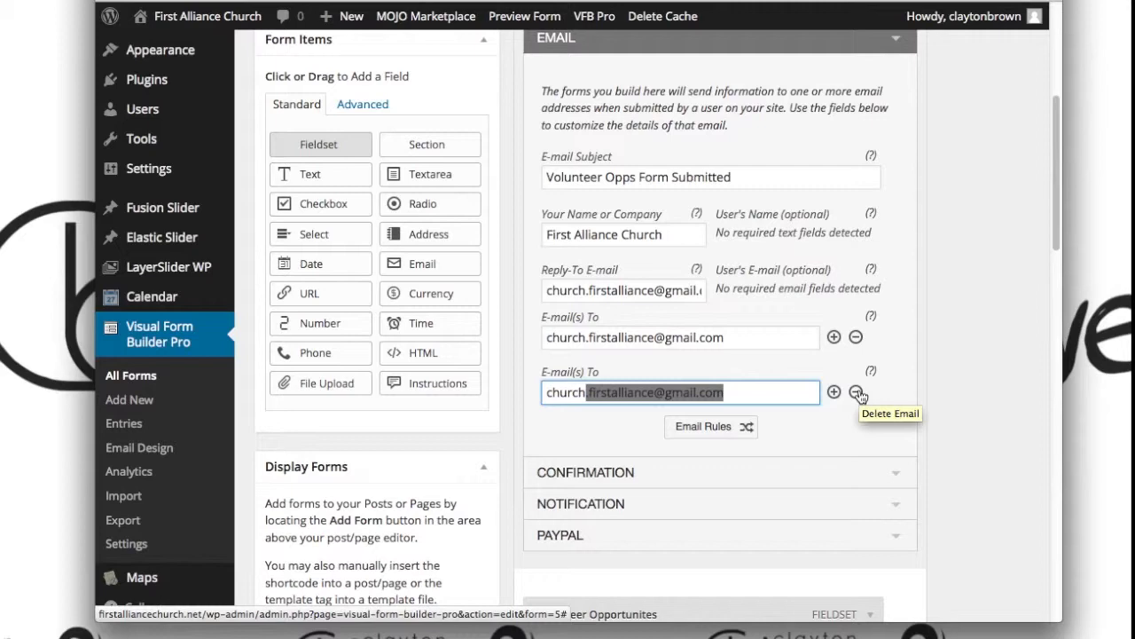
pyautogui.click(855, 392)
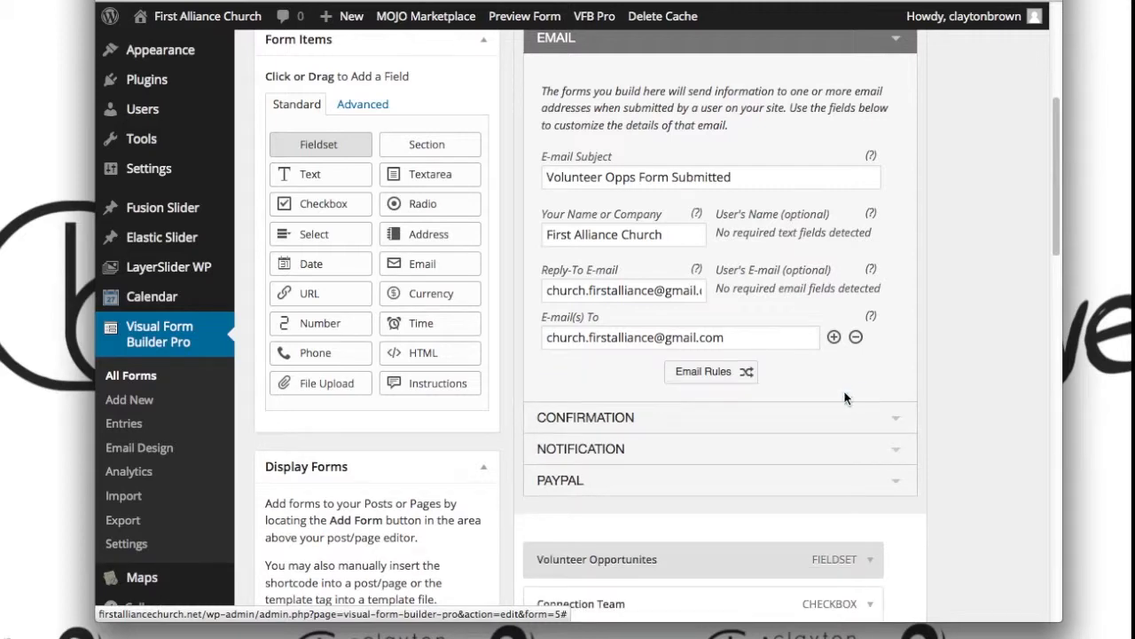
pyautogui.scroll(3)
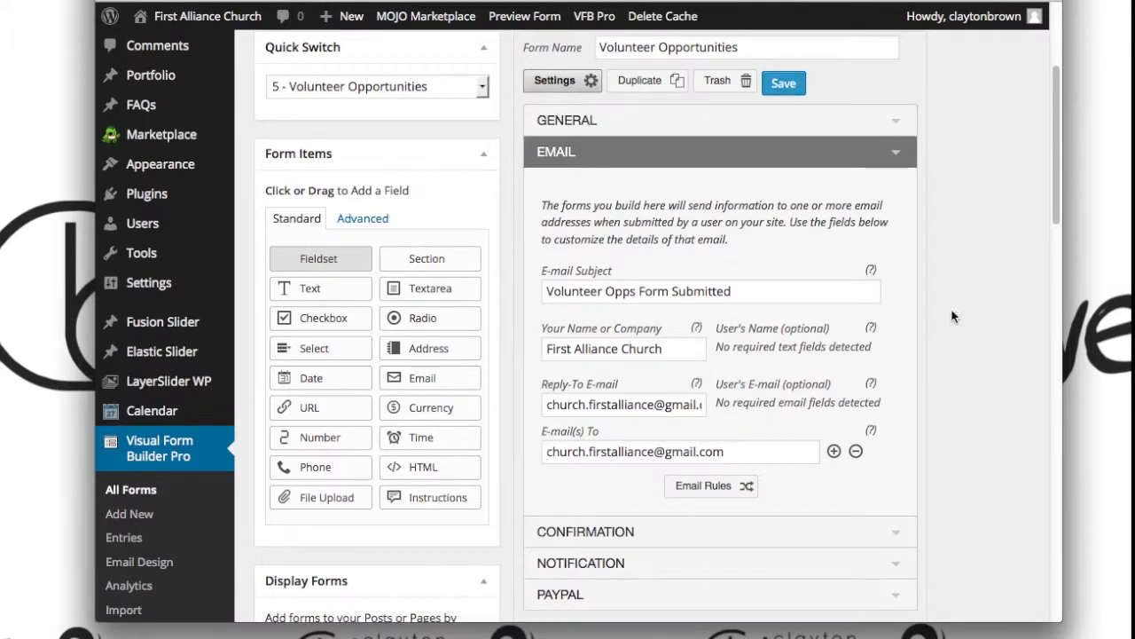
pyautogui.scroll(-3)
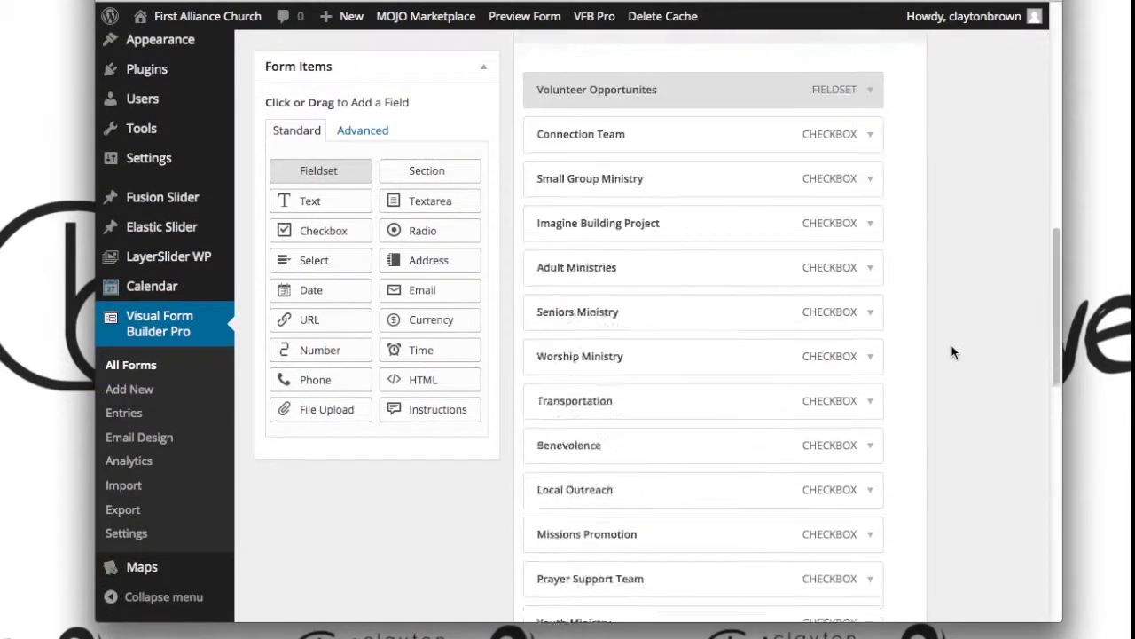